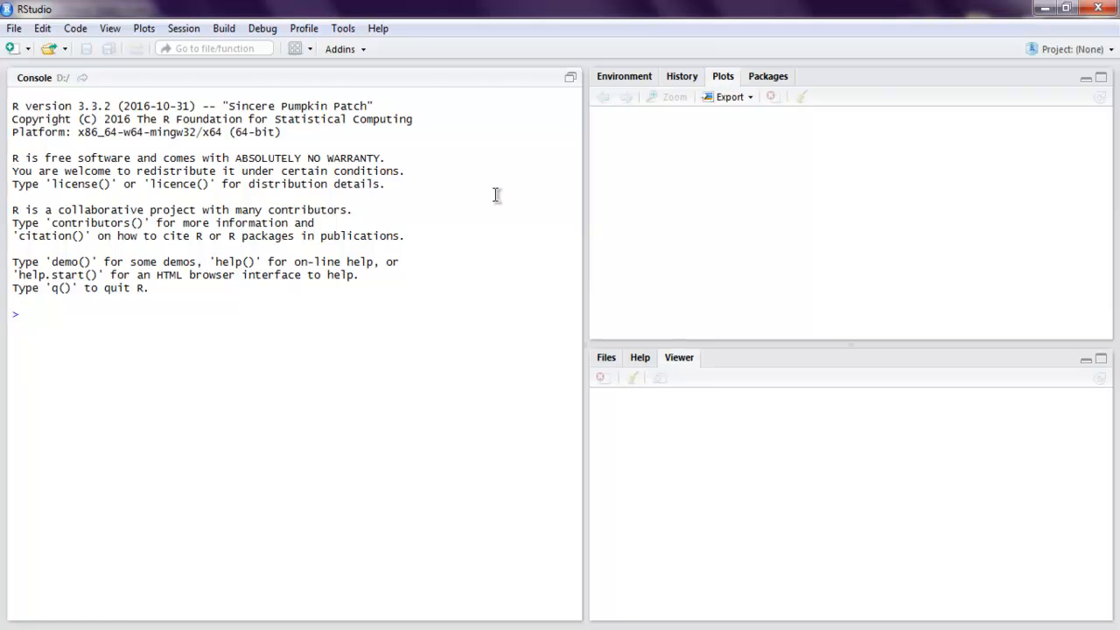
mouse_move(350, 302)
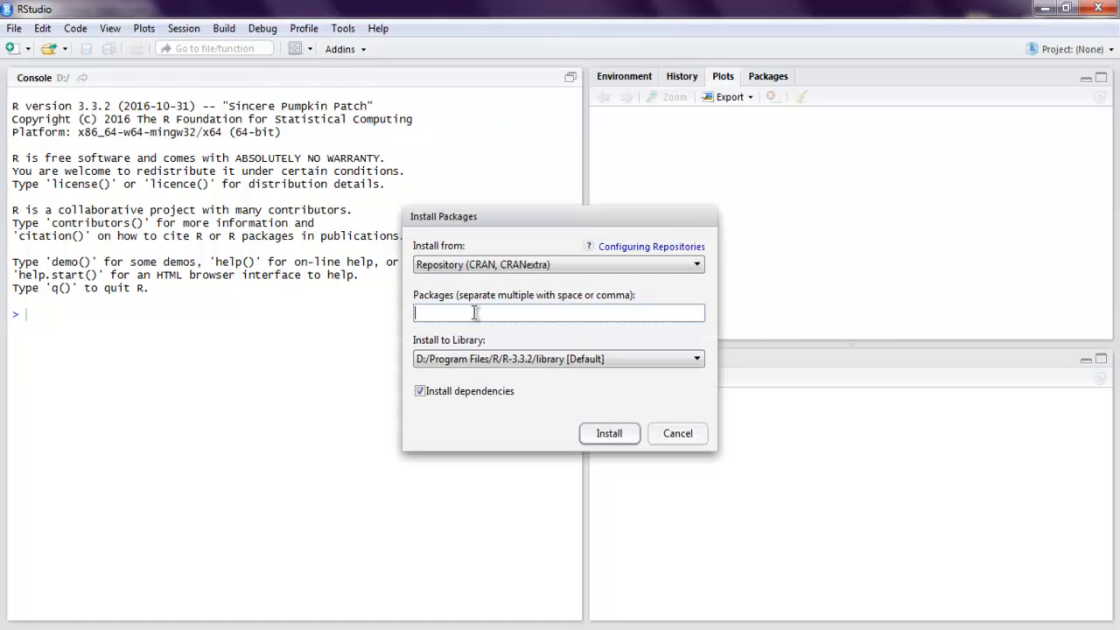
Enter 'party' as the package name, then cancel the Install Packages dialog.
text(party)
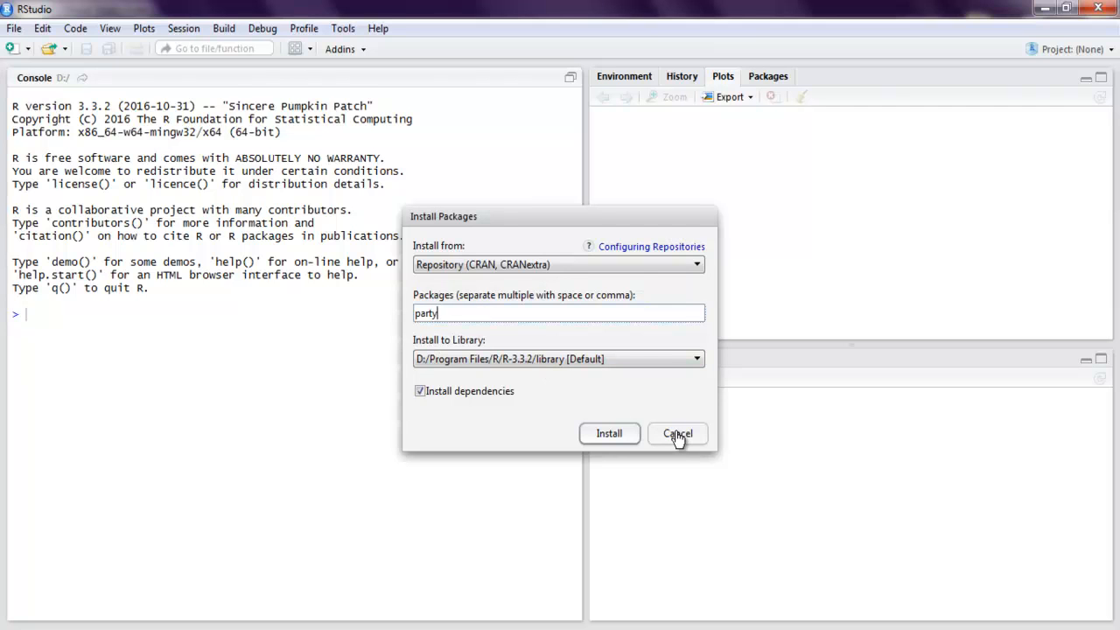
click(677, 433)
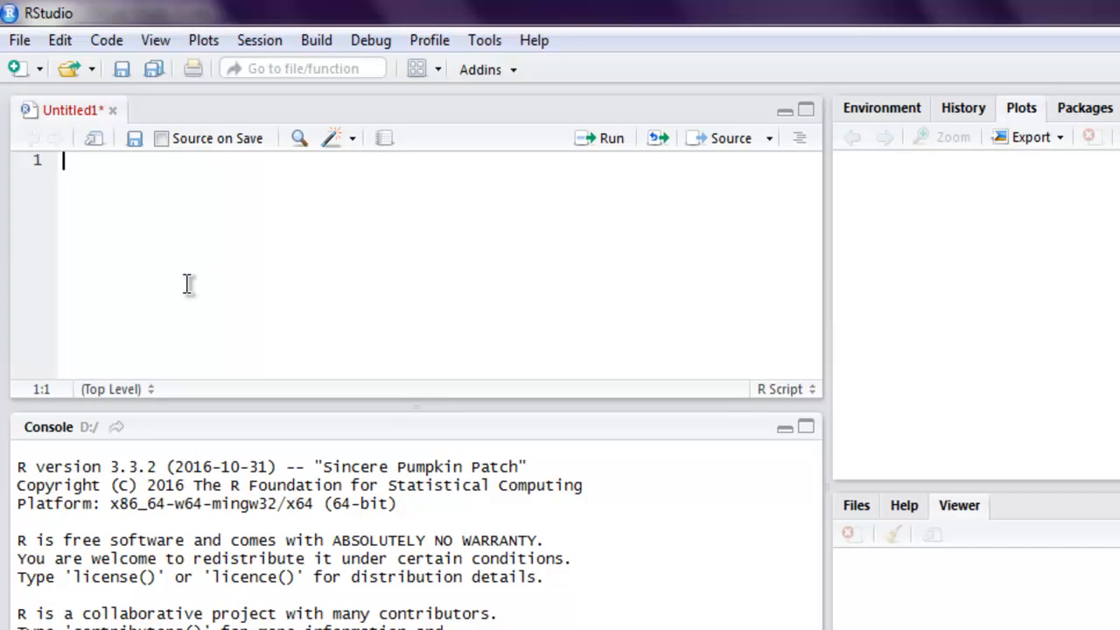
mouse_move(150, 175)
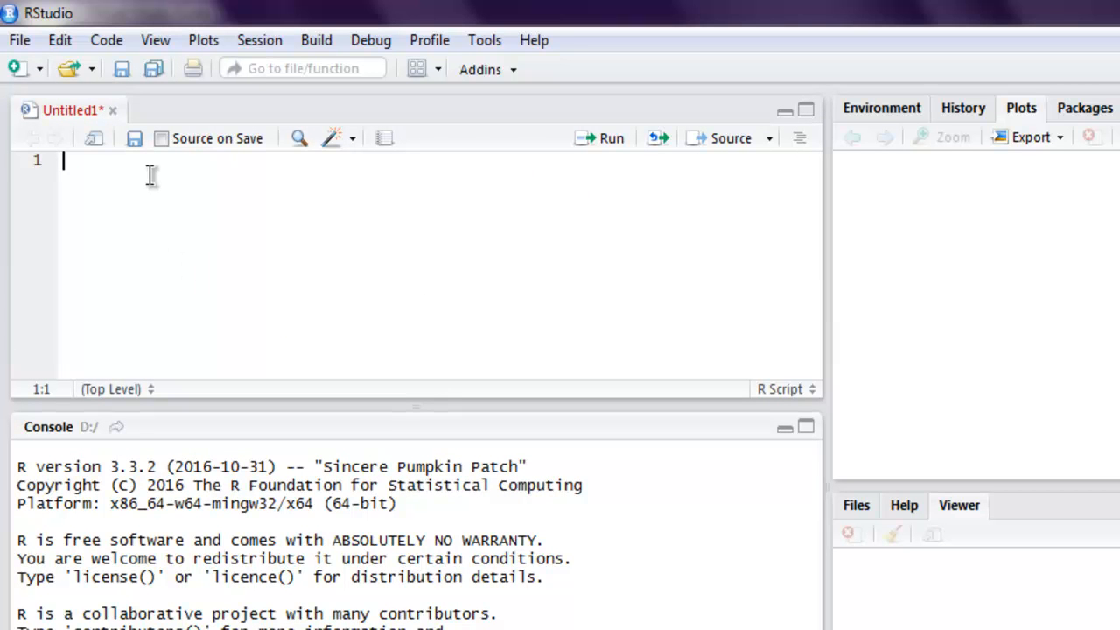
Write library("party") and setwd("D:/") as the script's opening lines.
text(library()
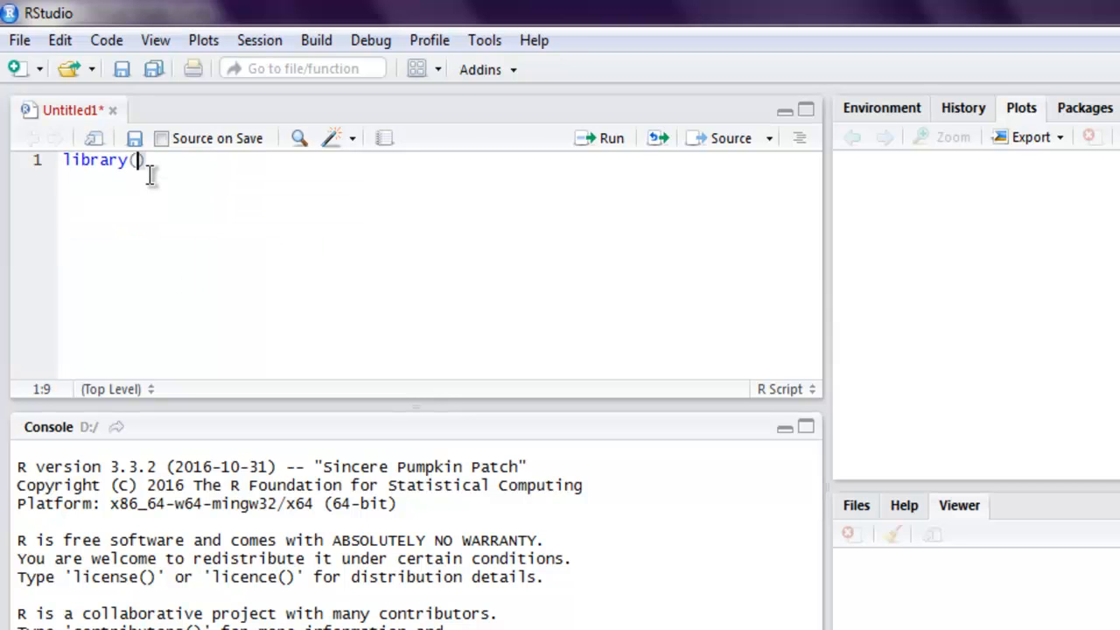
text("party")
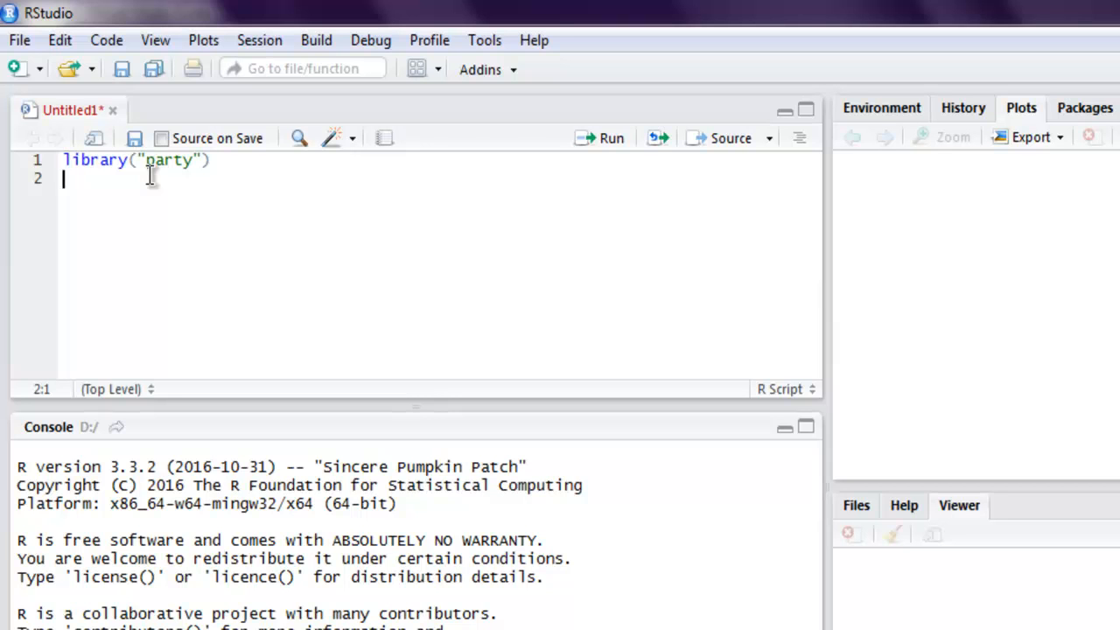
text(set)
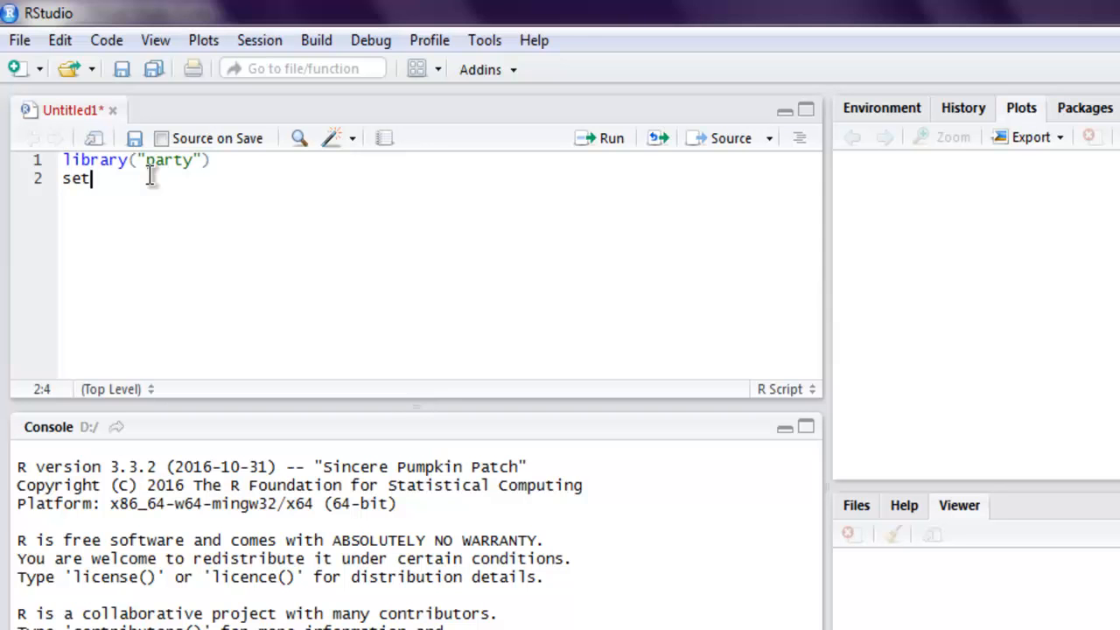
text(wd())
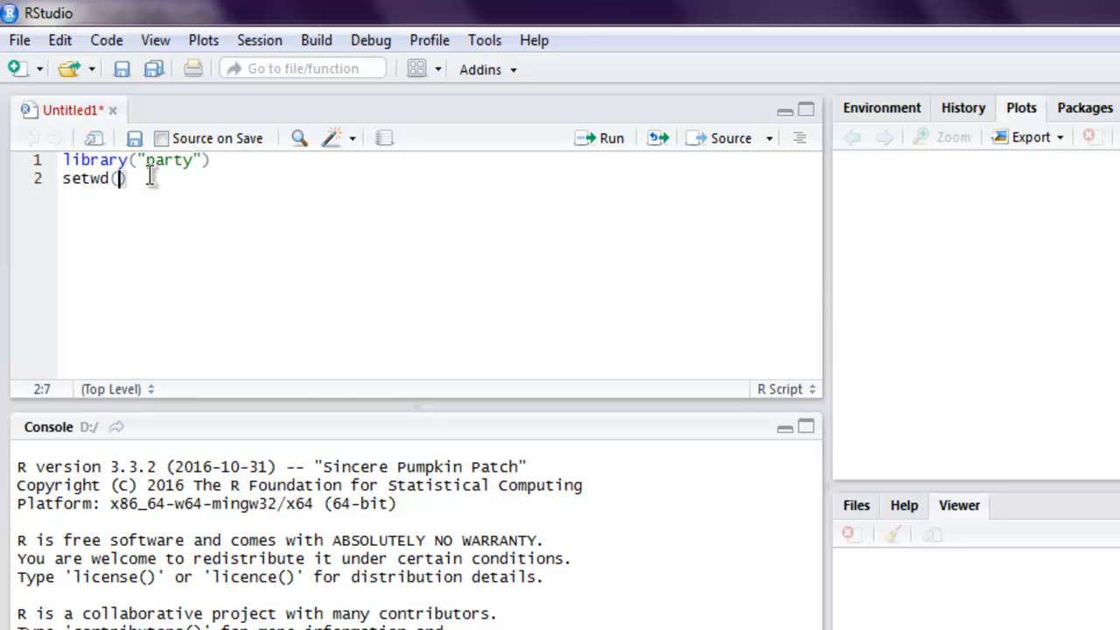
text("D:/")
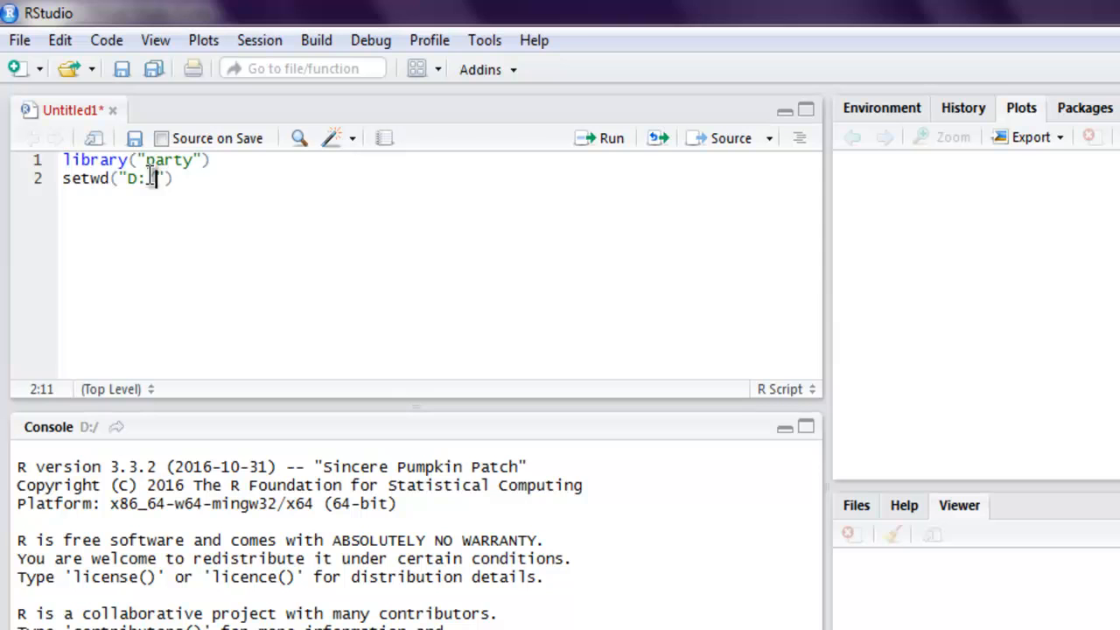
key(Enter)
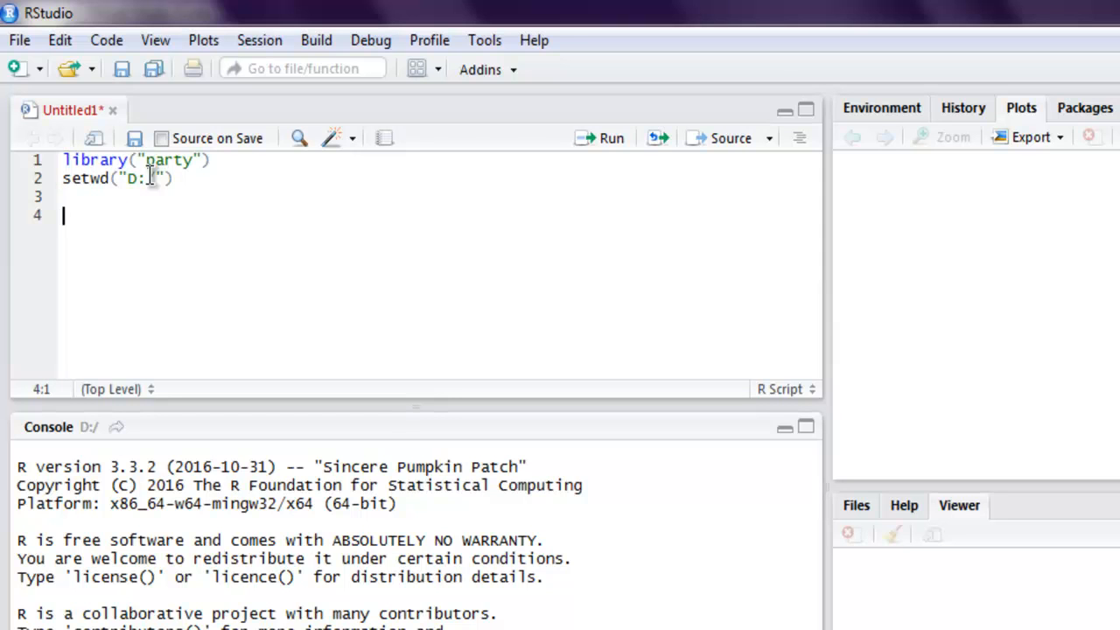
Add input.data <- readingSkills[c(1:105),] and png(file="decisiontree.png") to the script.
text(input.data)
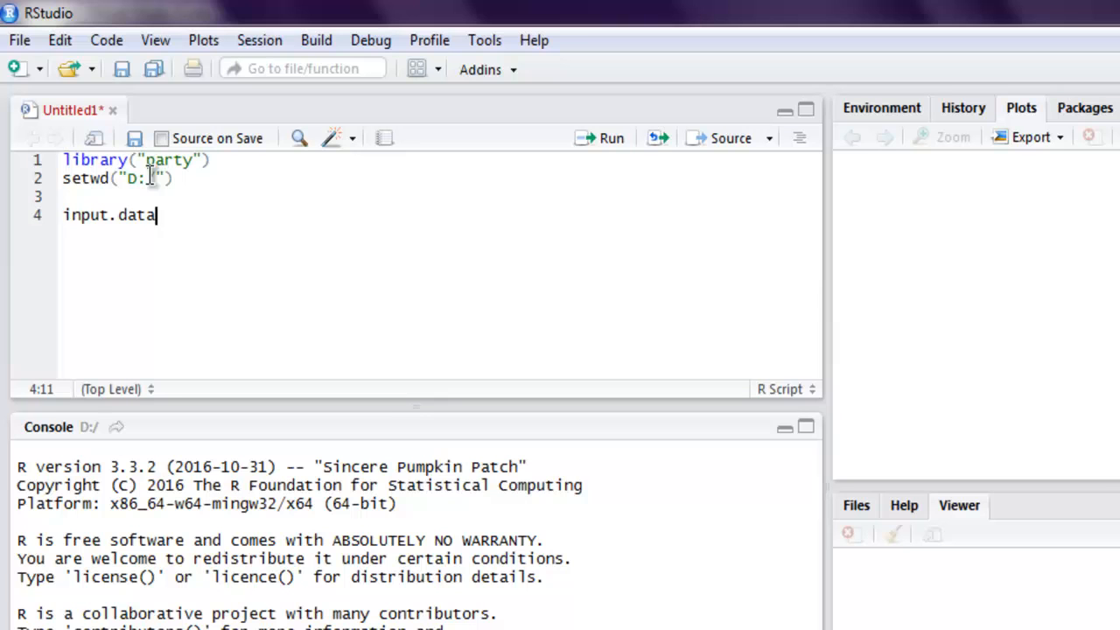
text(<-)
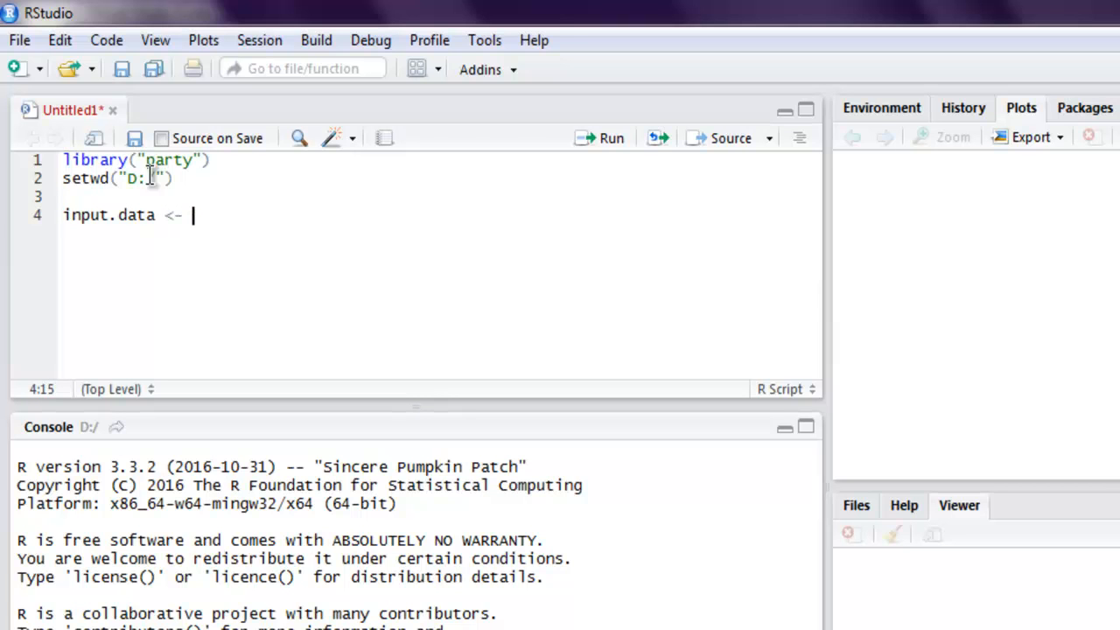
text(readingSkill)
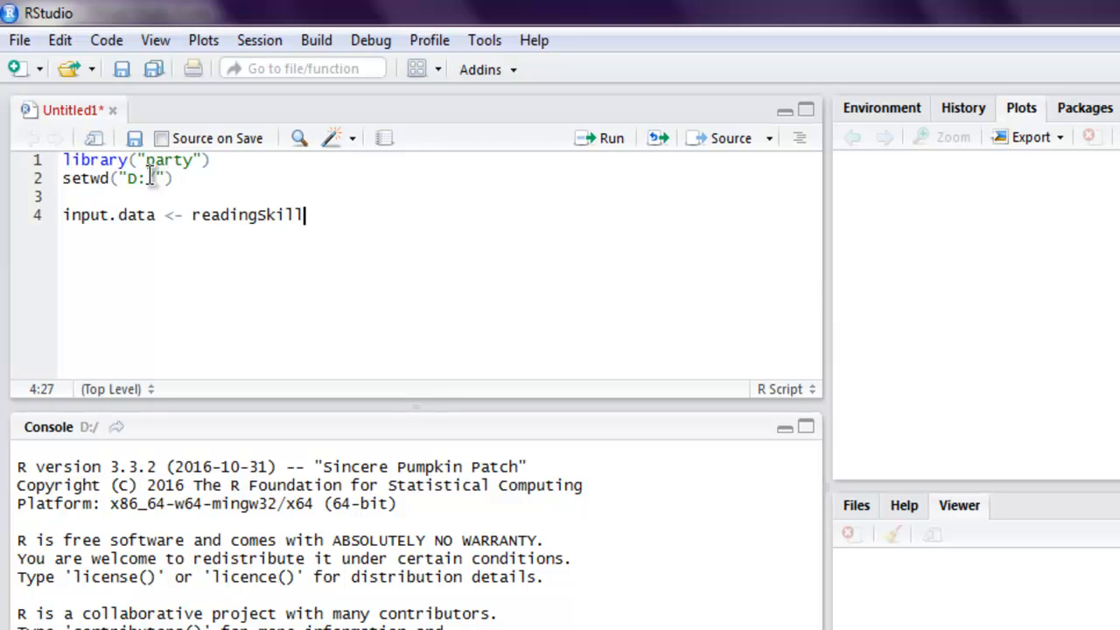
text(s[c(1:1)
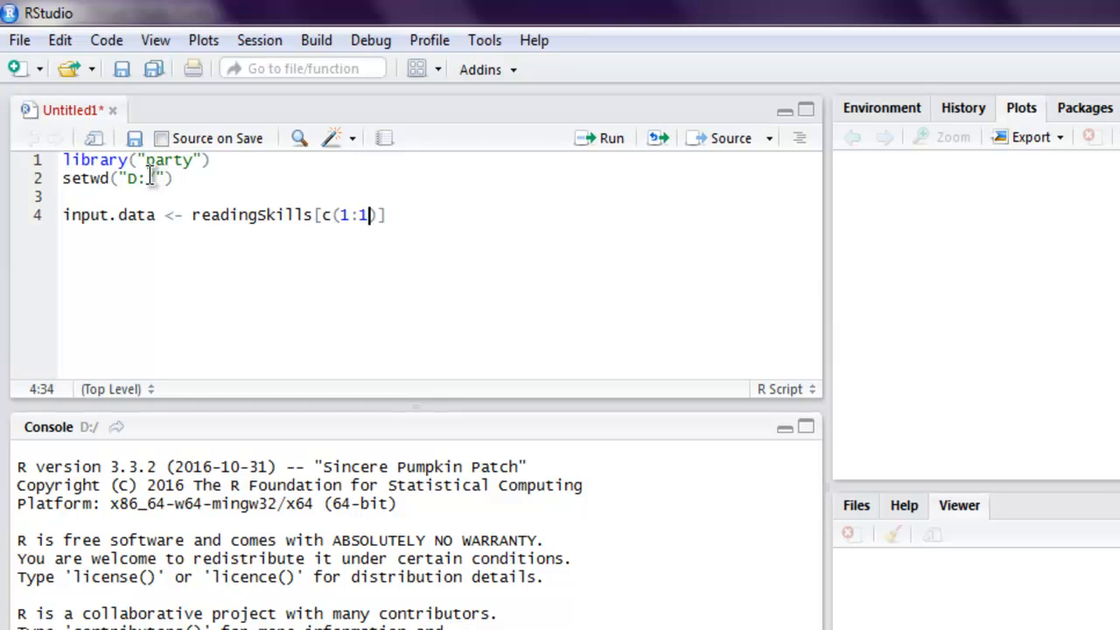
text(05)
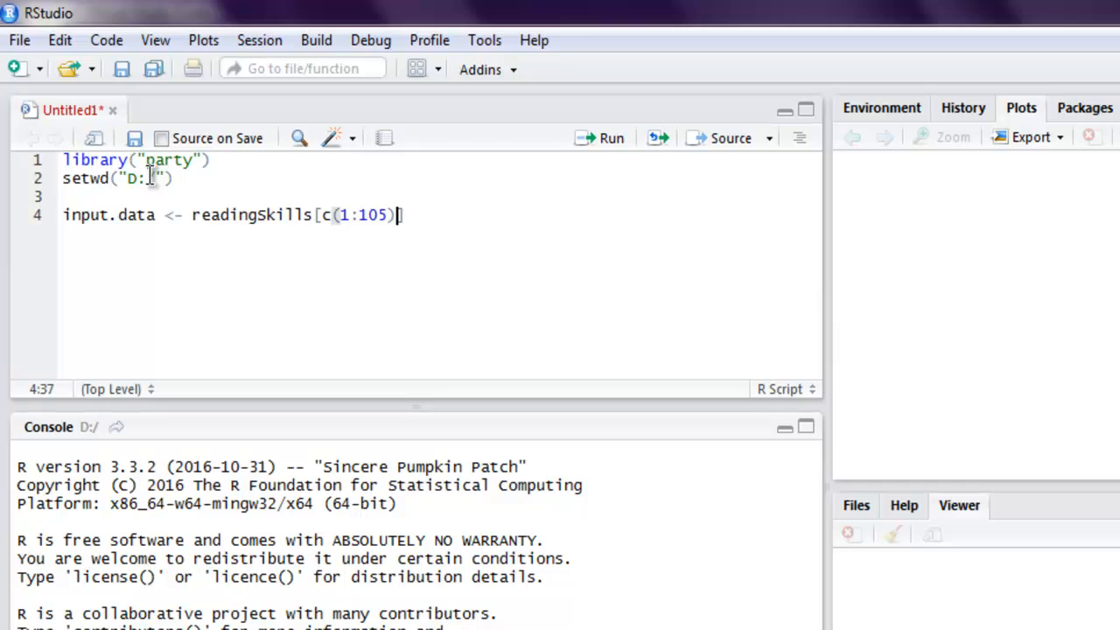
text(,])
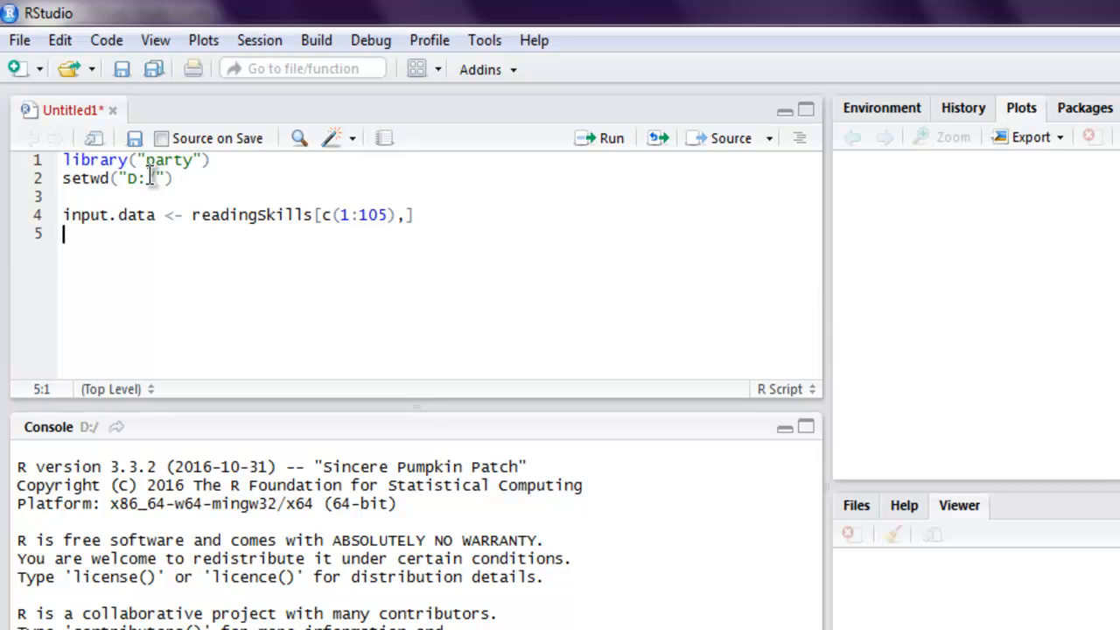
text(png)
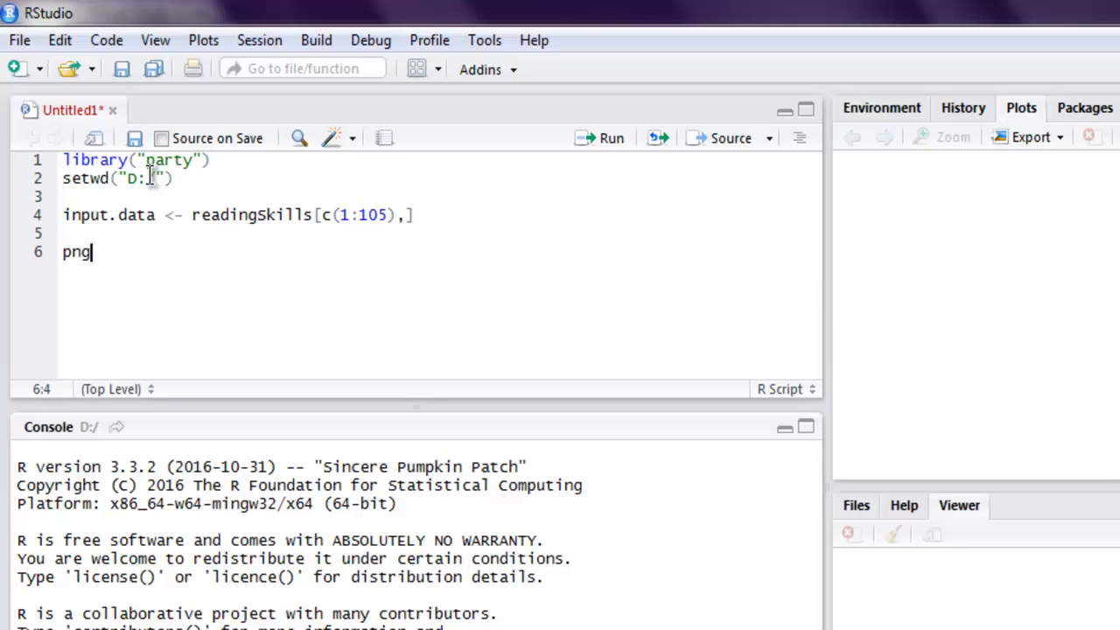
text(())
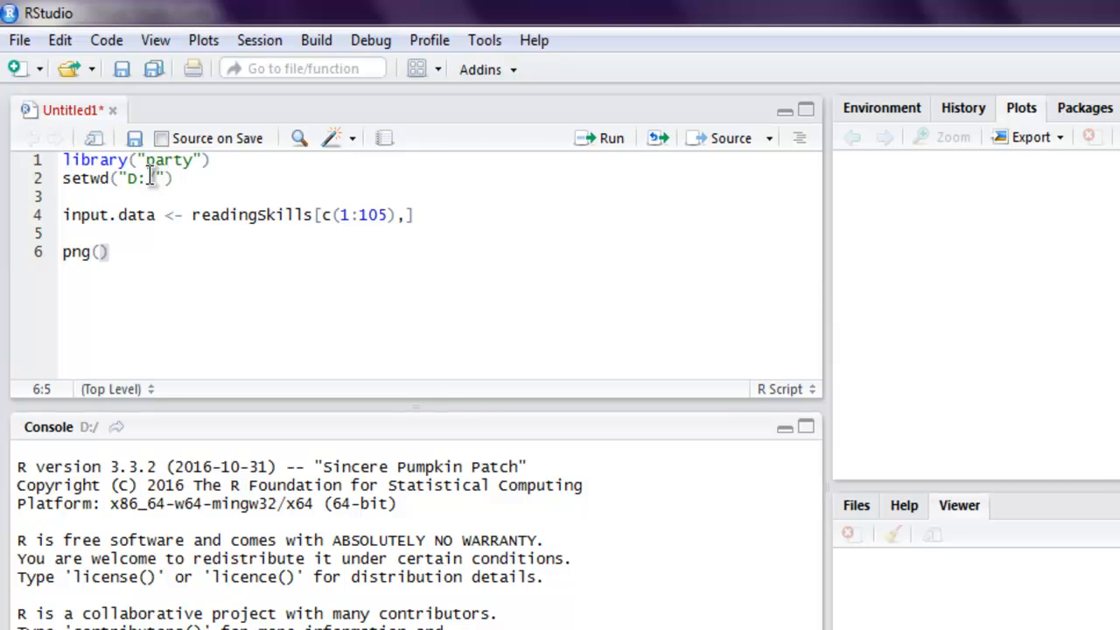
text(file="D)
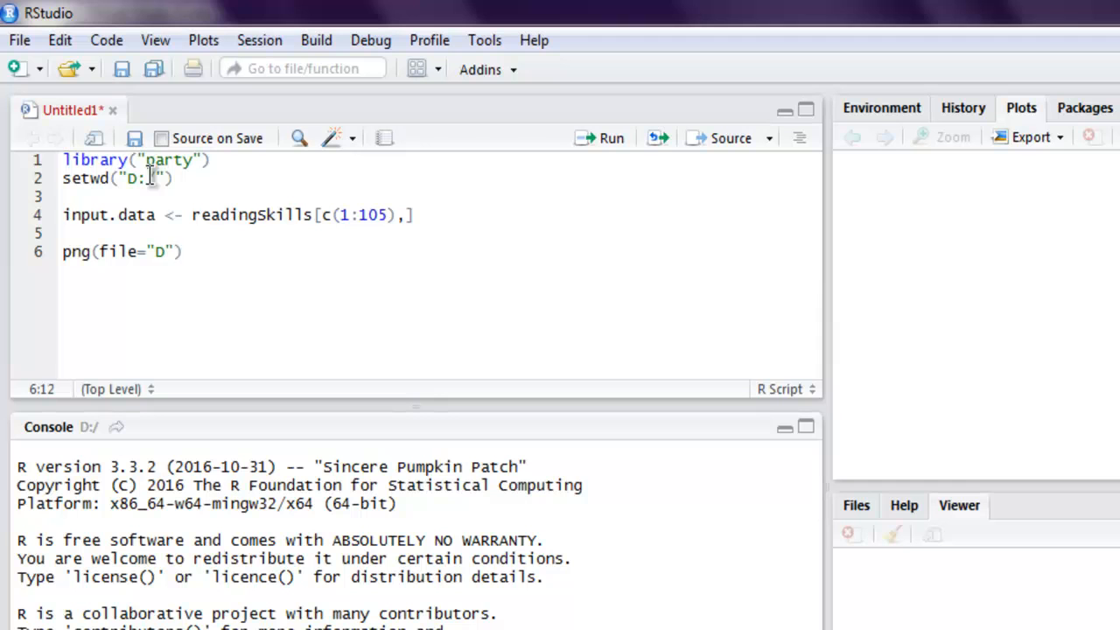
text(decisiontree.png)
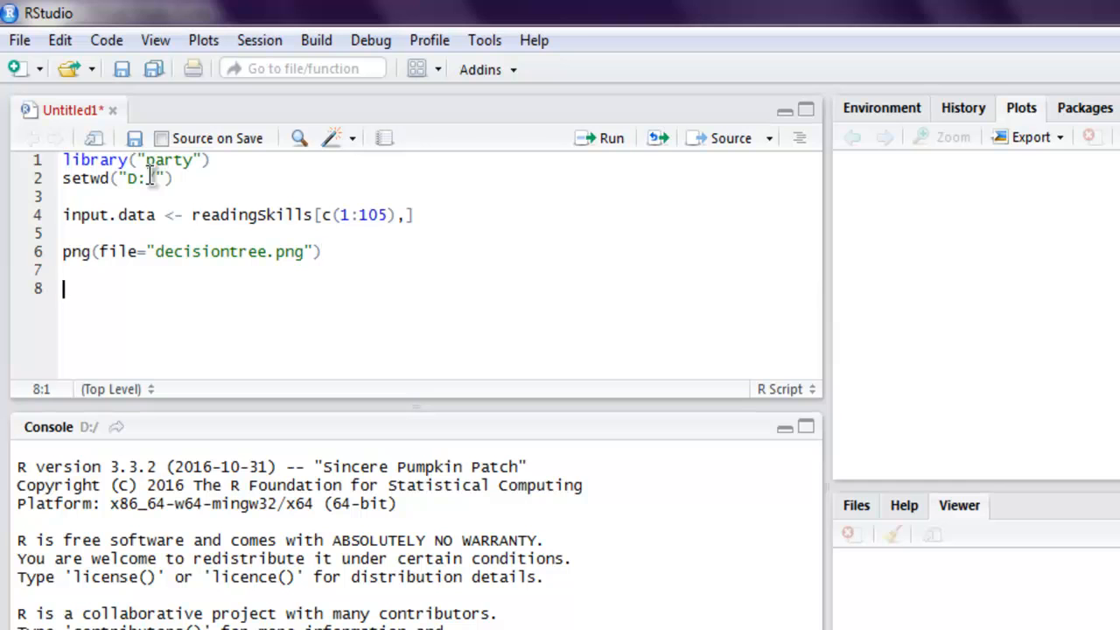
Add output.data <- ctree(nativeSpeaker ~ age+shoeSize+score, data=input.data).
text(output.data)
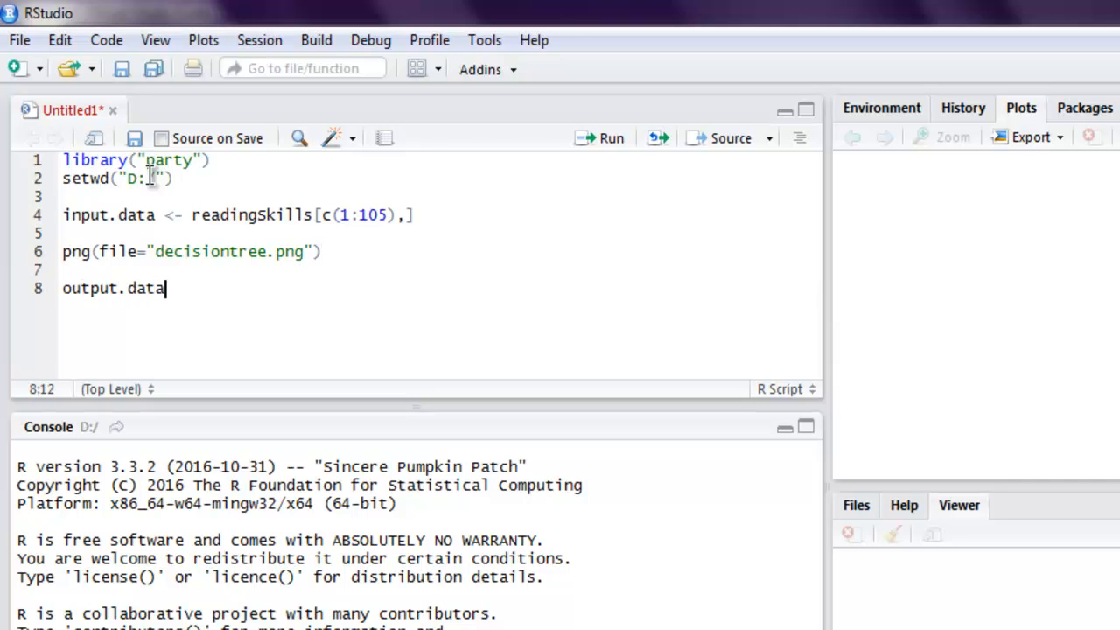
text(<-)
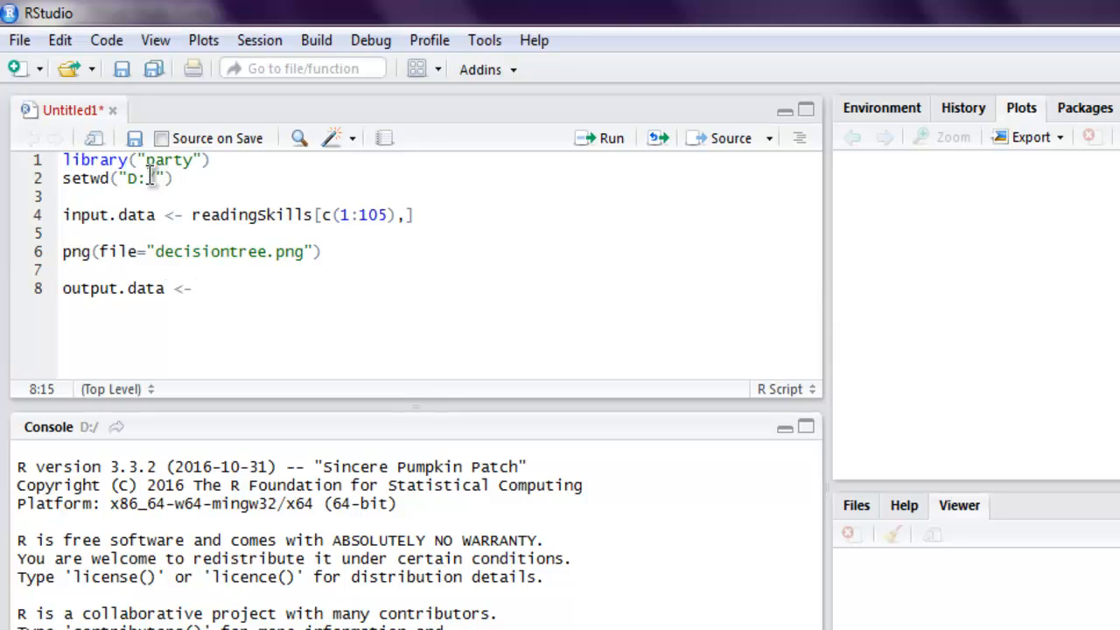
text(ctree()
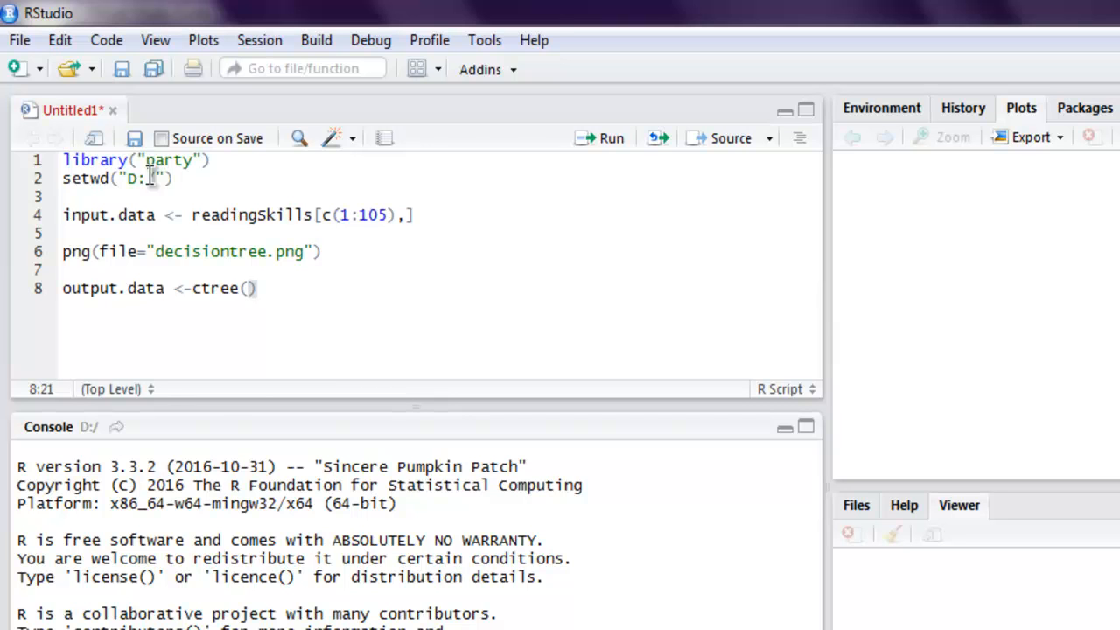
text(natives)
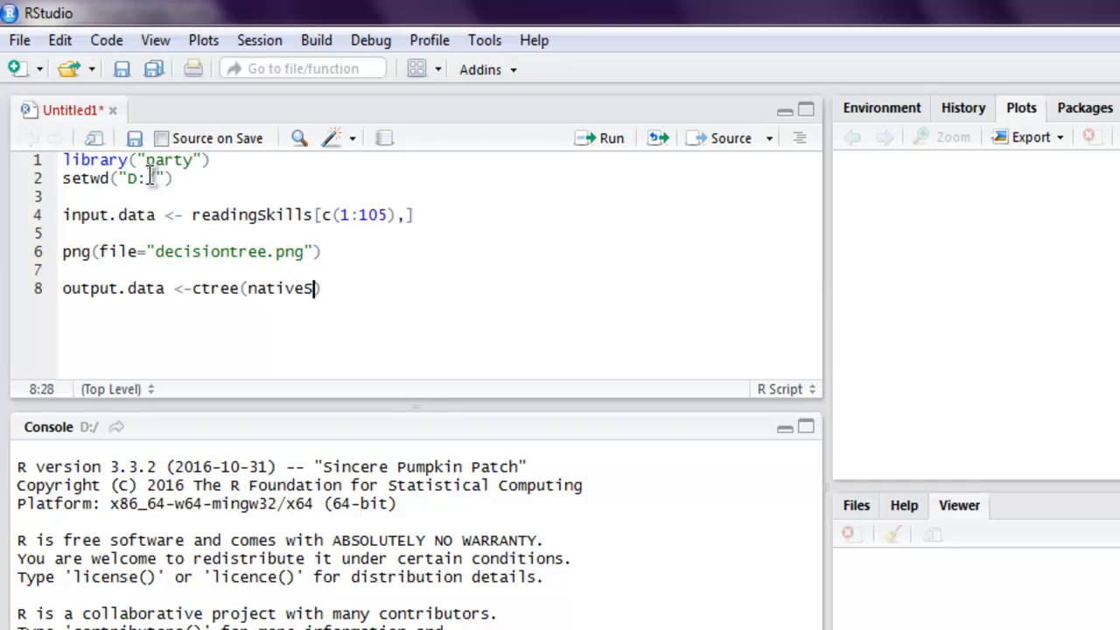
text(Speaker)
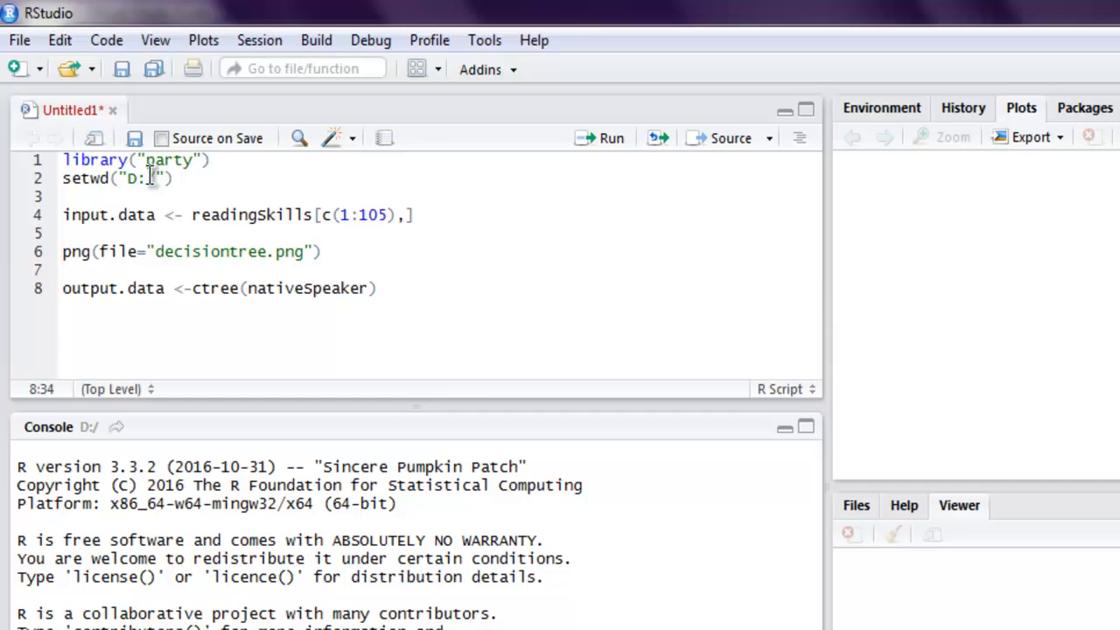
text(~)
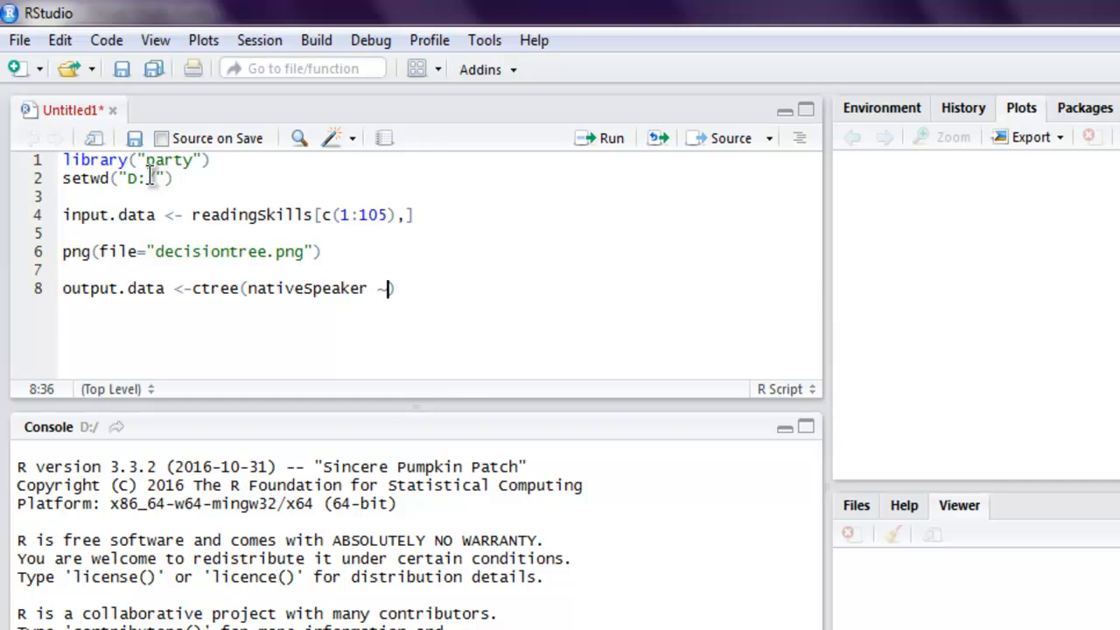
text(age+)
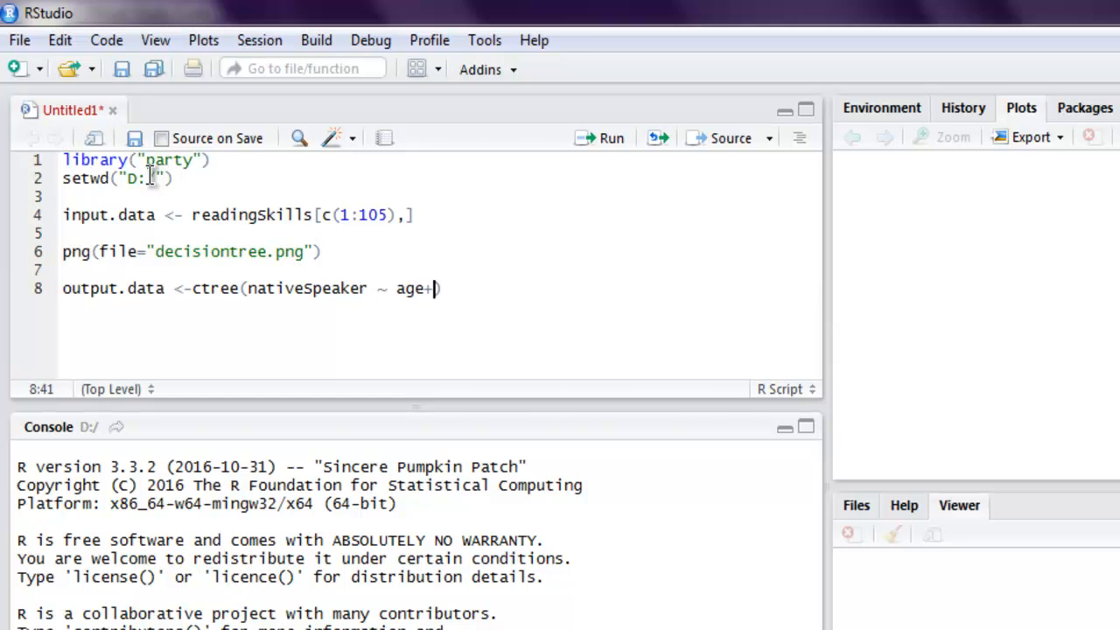
text(shoe)
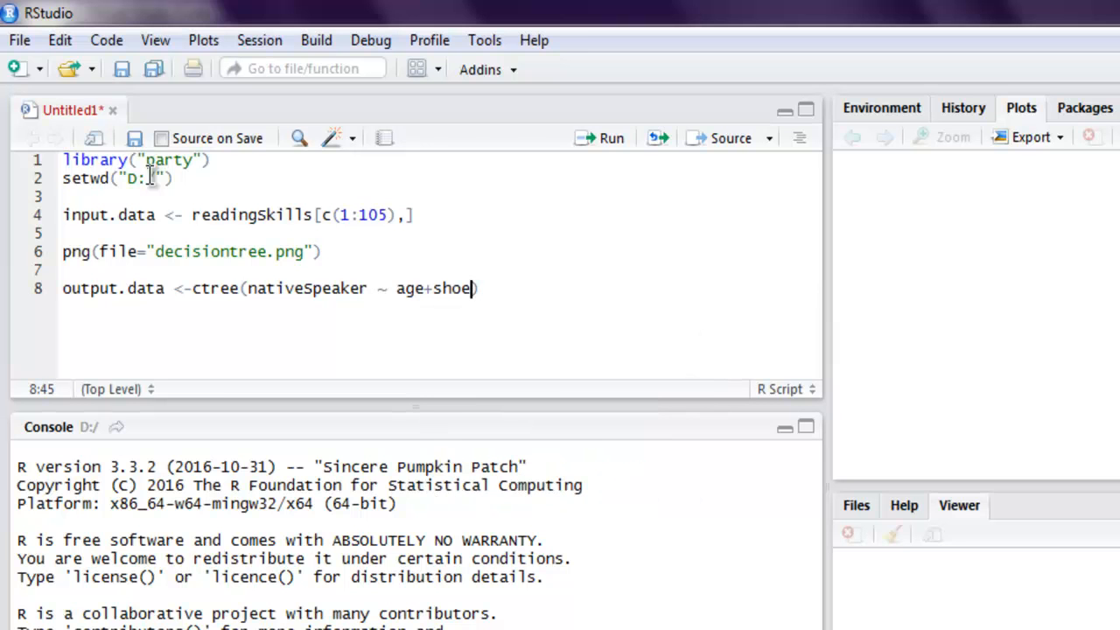
text(Size+score)
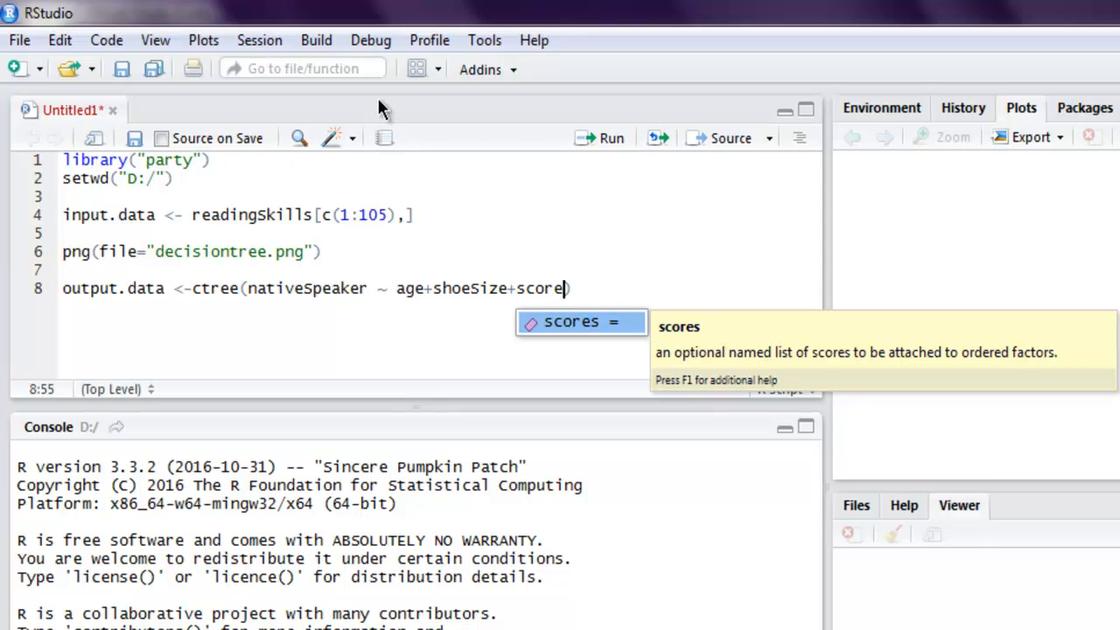
click(648, 298)
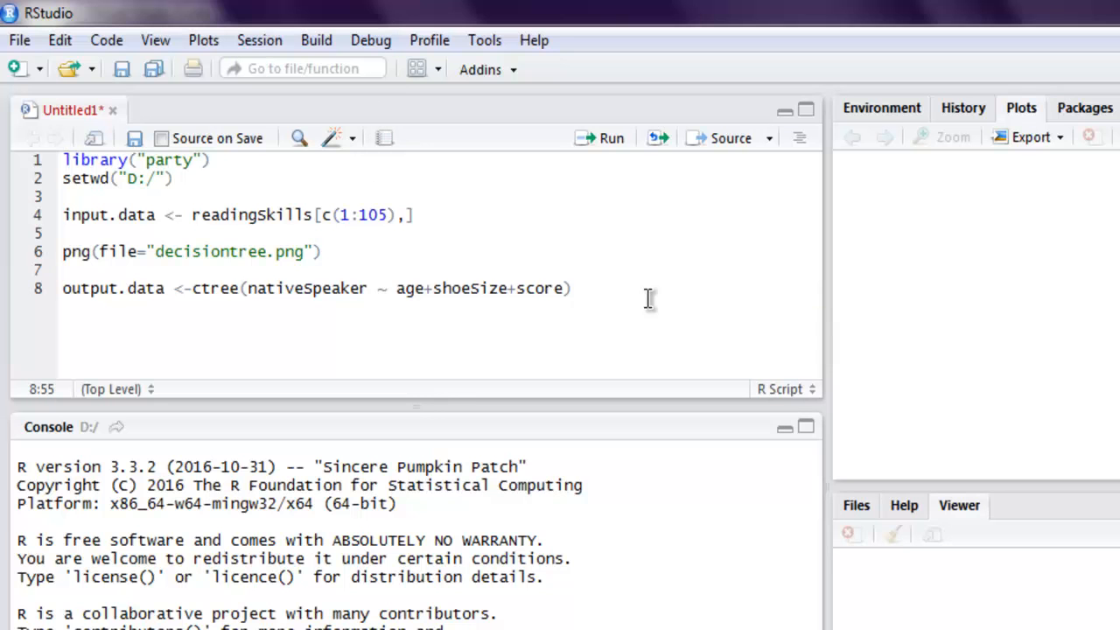
text(,data=)
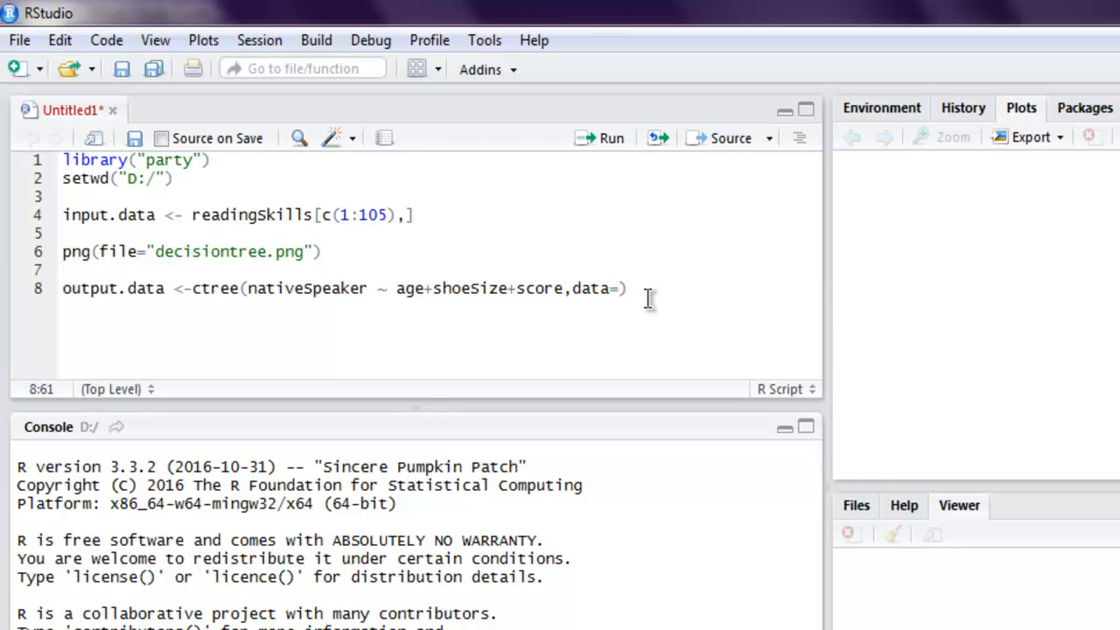
text(input.)
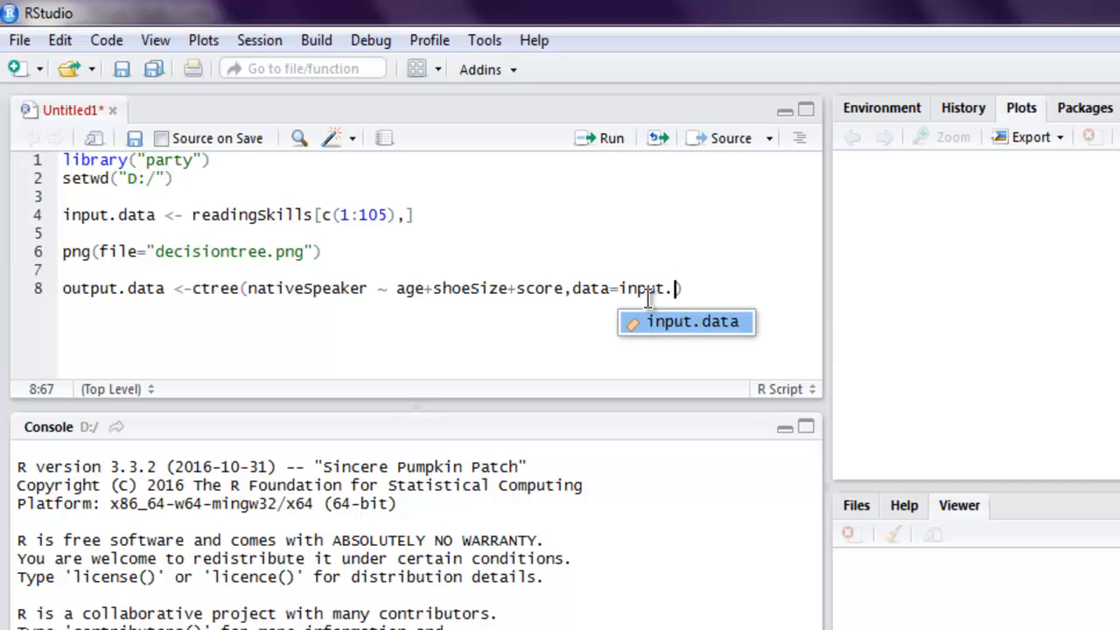
key(Tab)
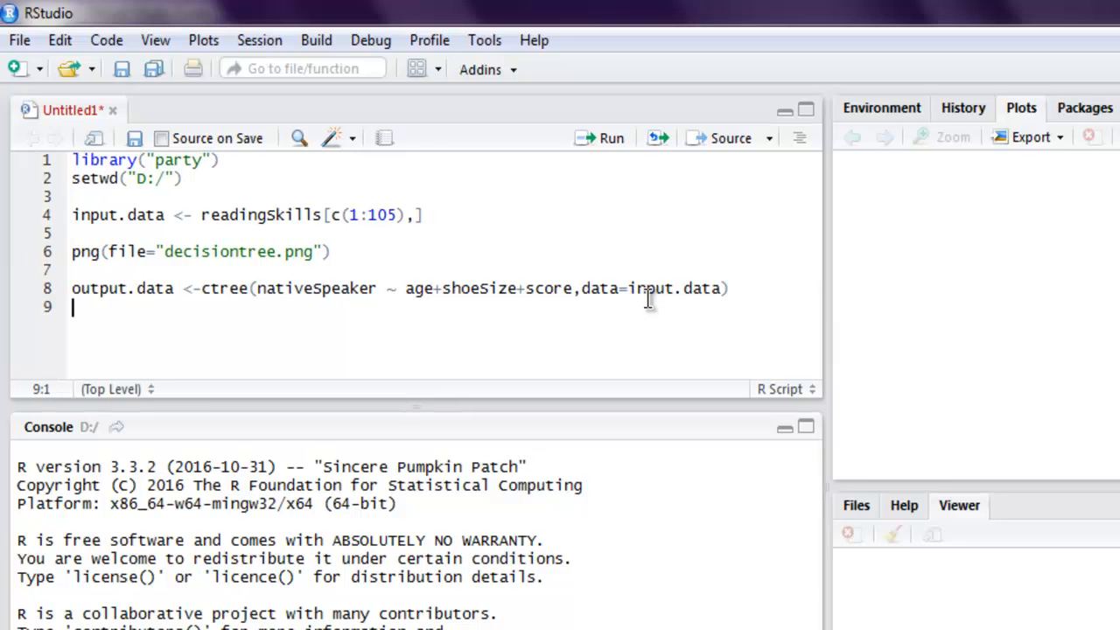
Add the plot(output.data) and dev.off() lines to finish the script.
text(plot()
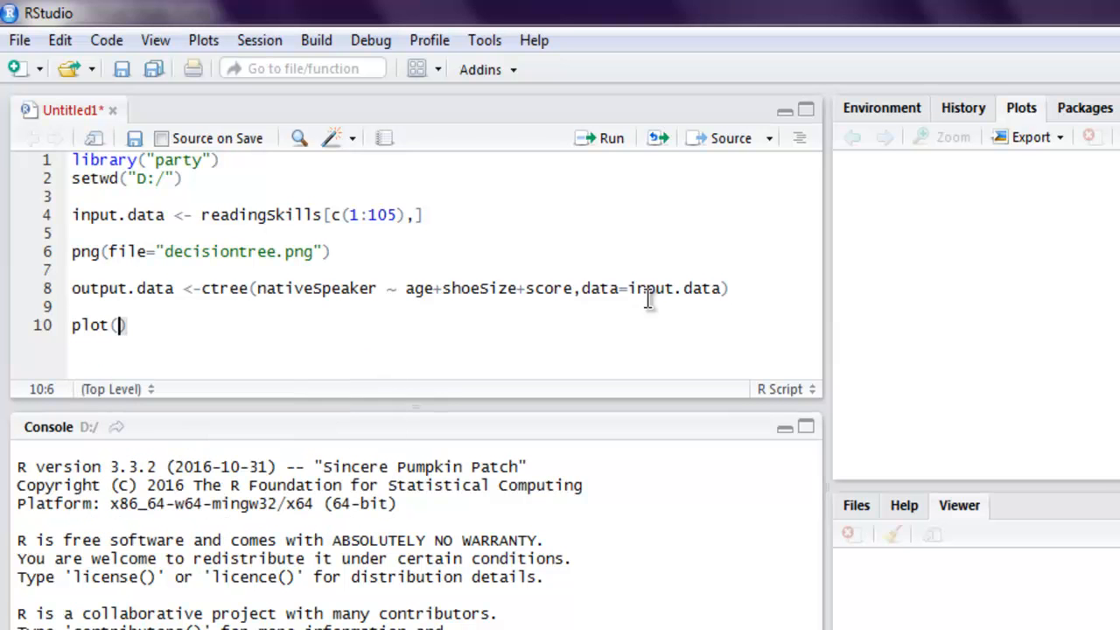
text(output.data)
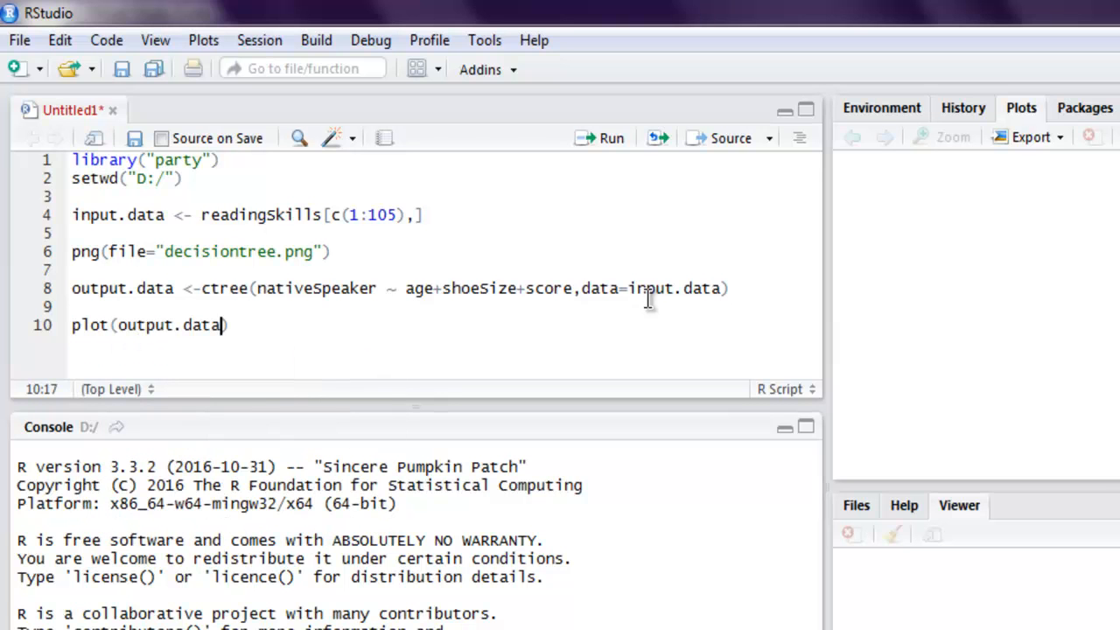
key(Enter)
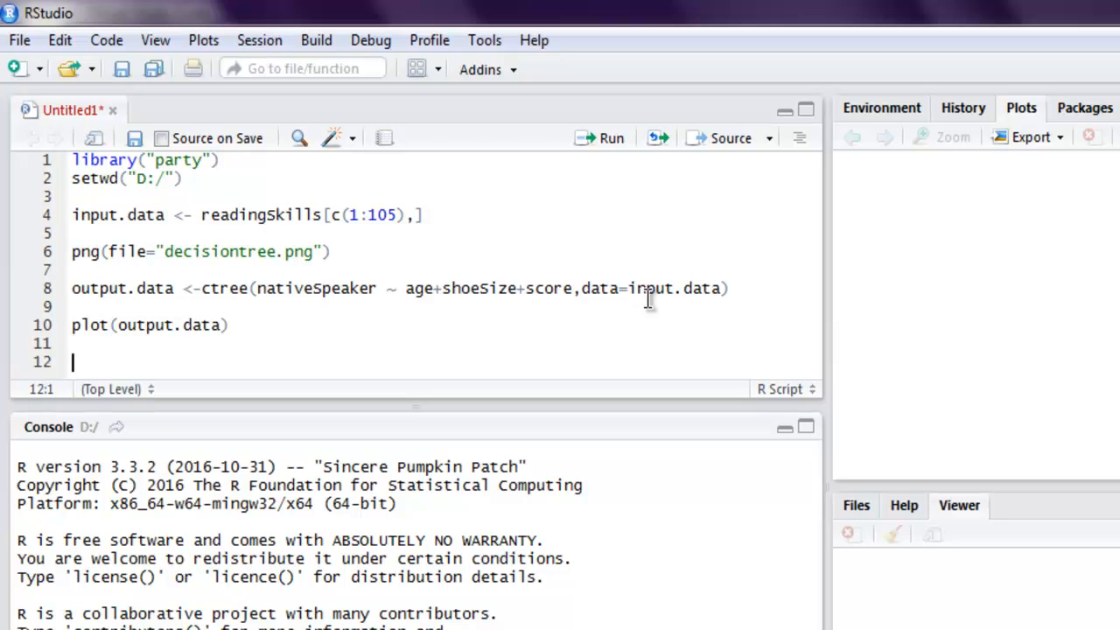
text(dev)
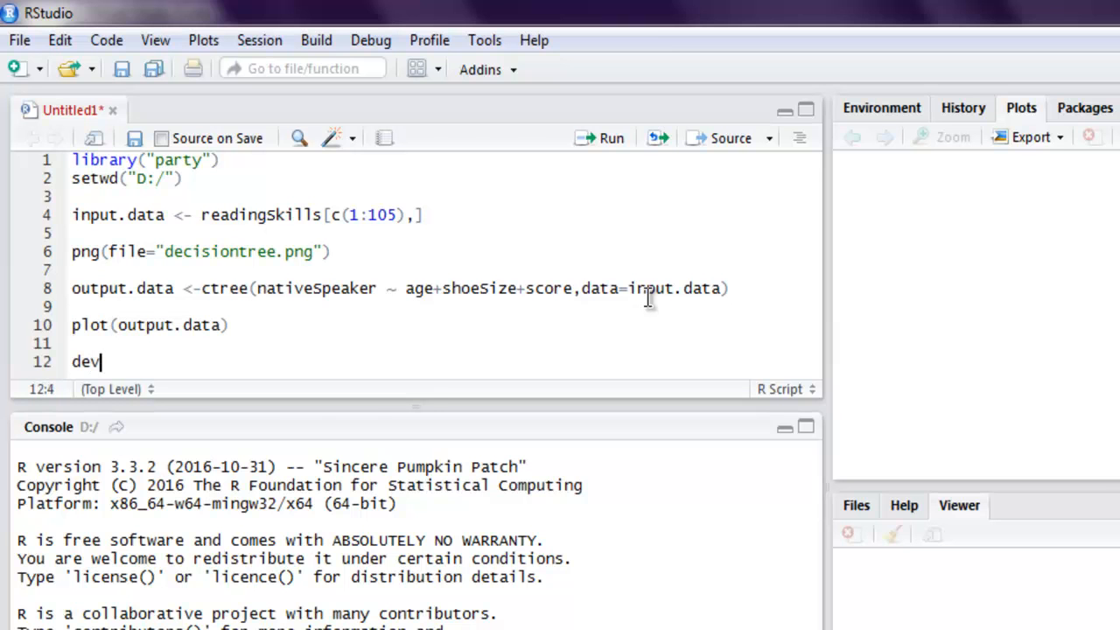
text(.off)
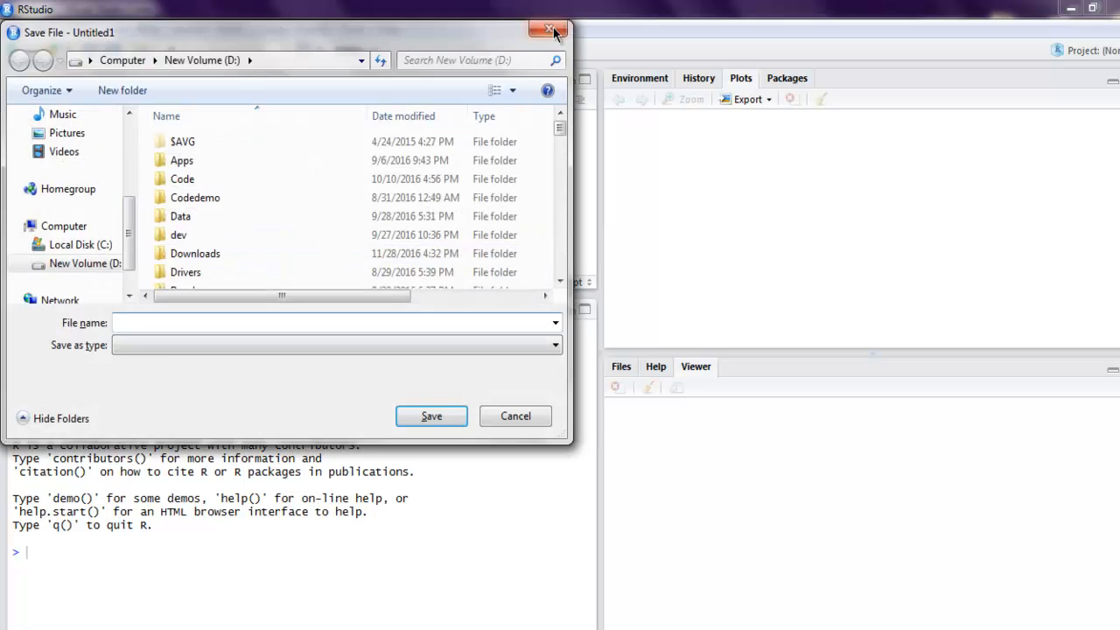
Close the Save File dialog without saving and run library("party").
click(550, 31)
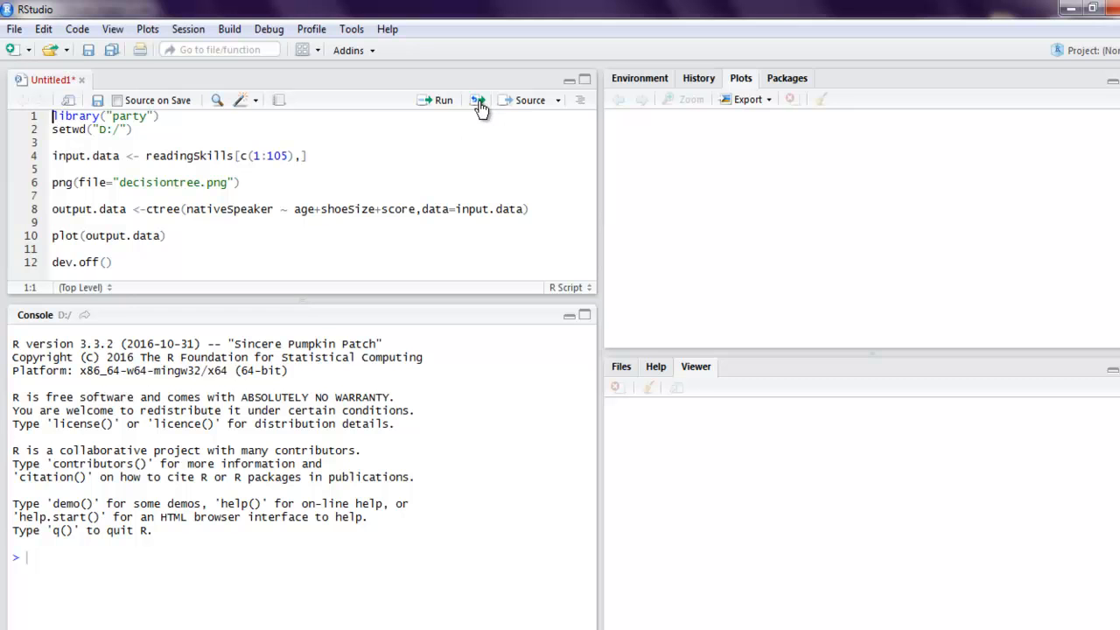
mouse_move(477, 100)
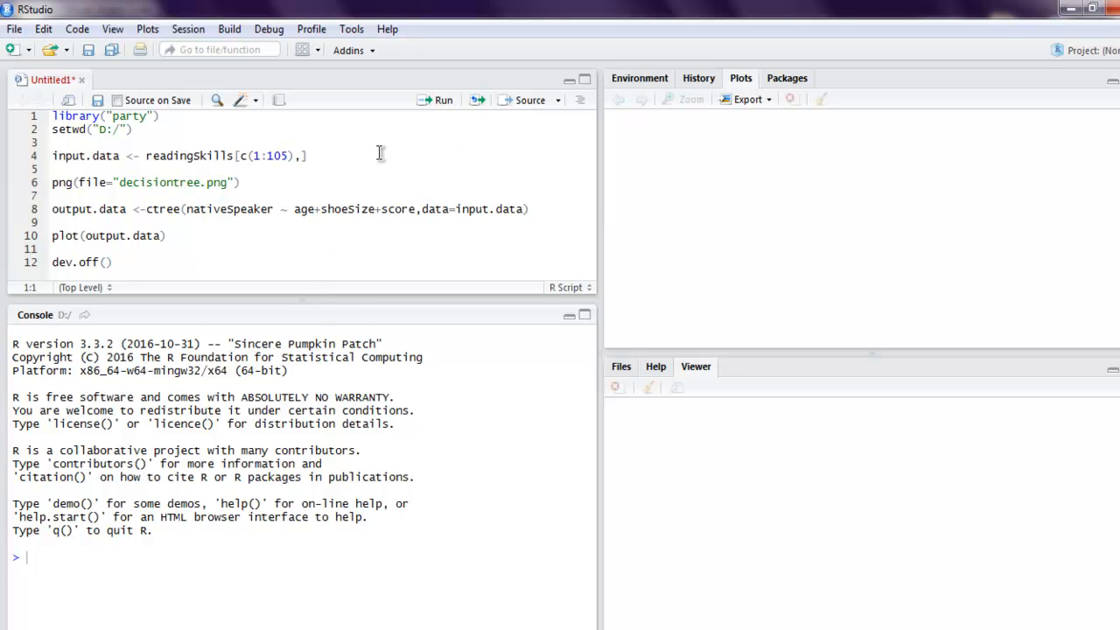
click(443, 98)
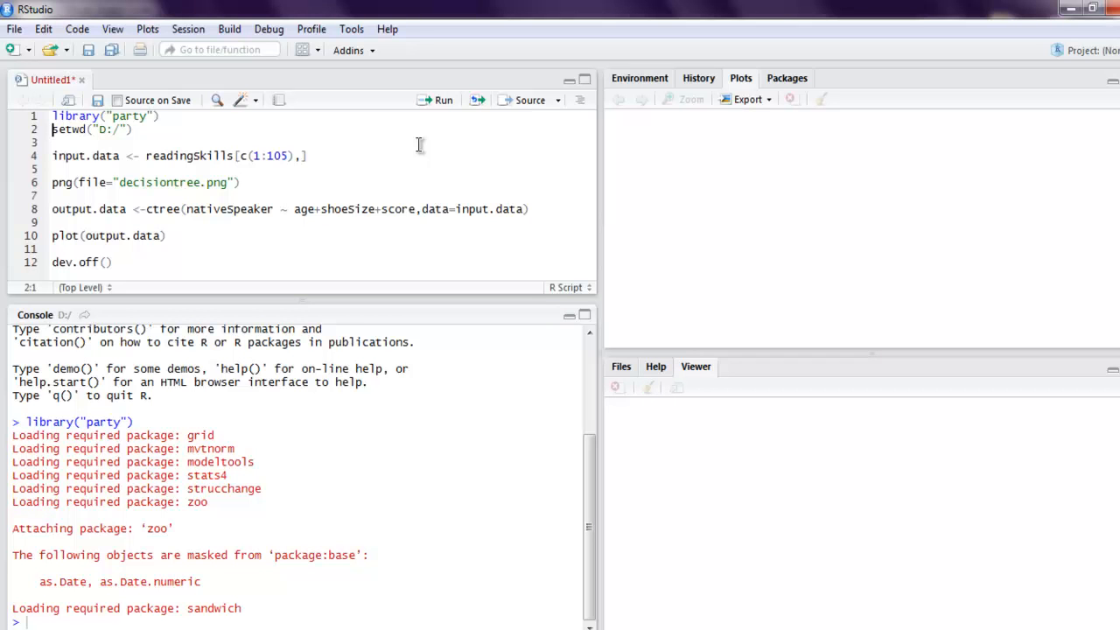
mouse_move(444, 104)
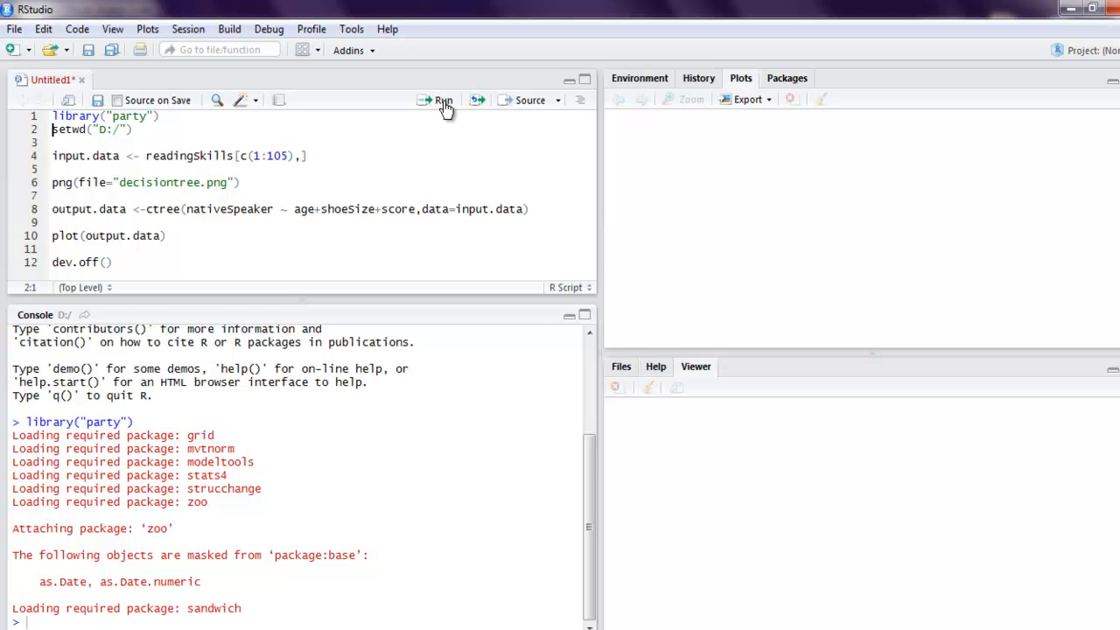
Run the setwd, png, ctree/plot and dev.off lines to write decisiontree.png.
click(444, 100)
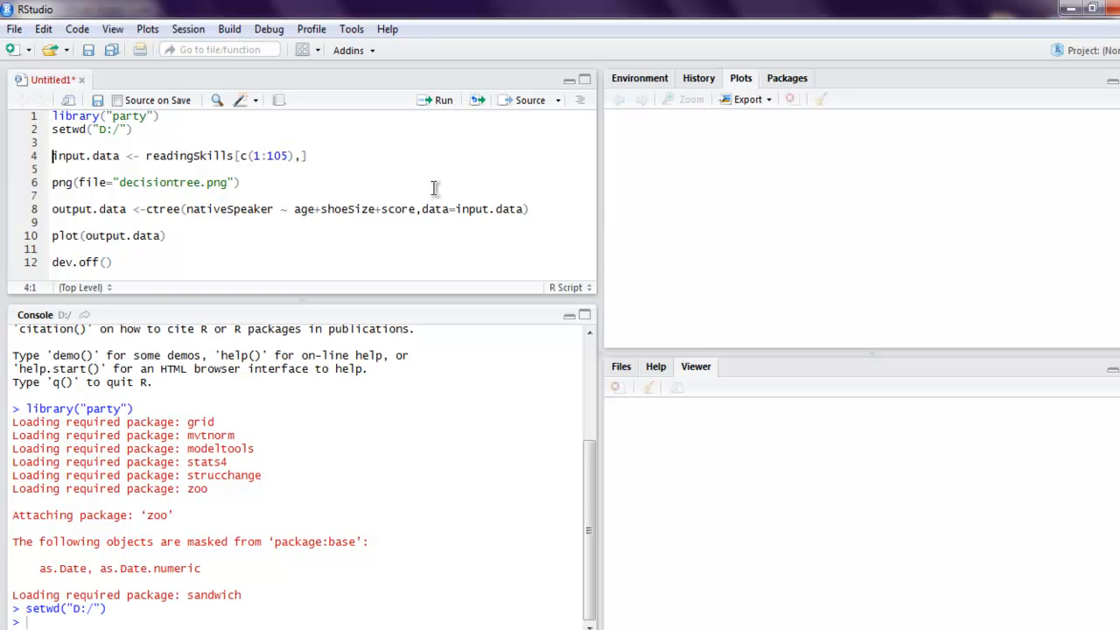
mouse_move(436, 104)
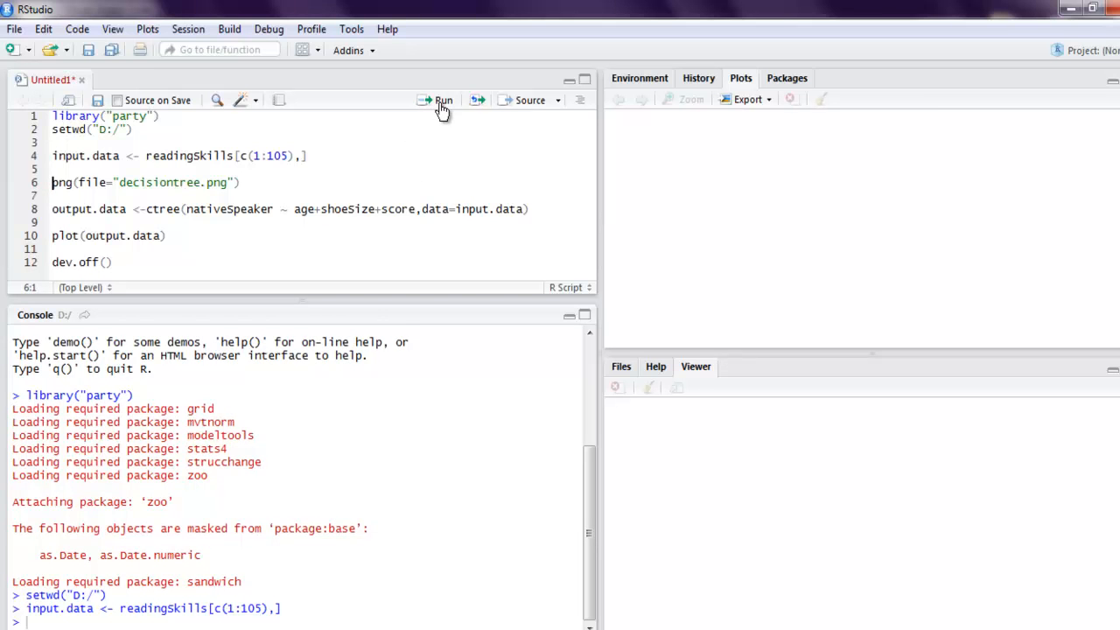
mouse_move(444, 103)
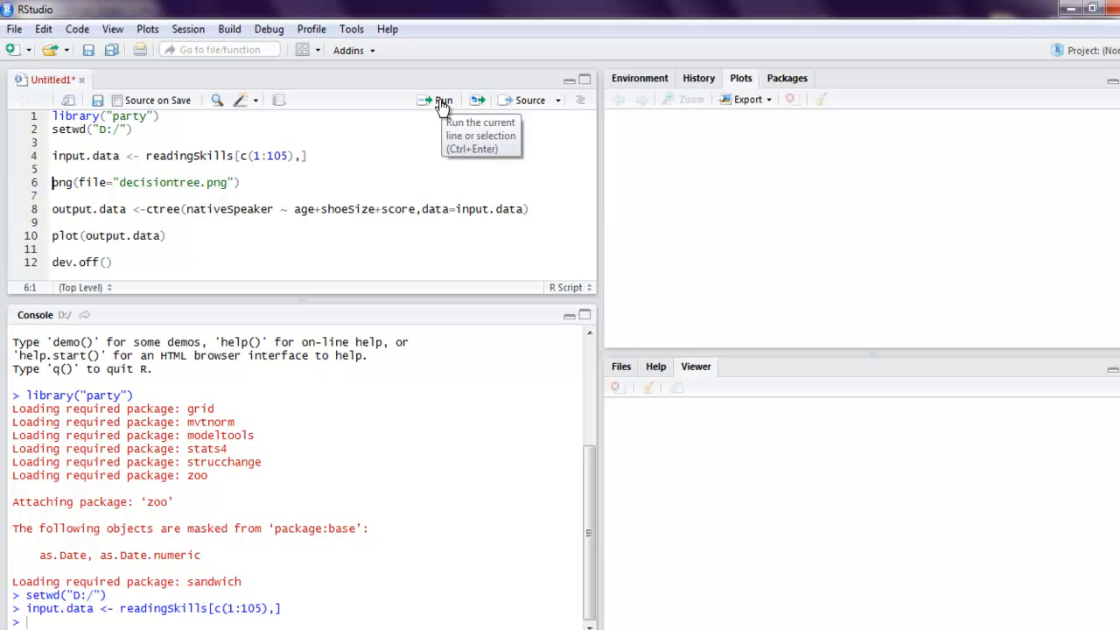
click(443, 100)
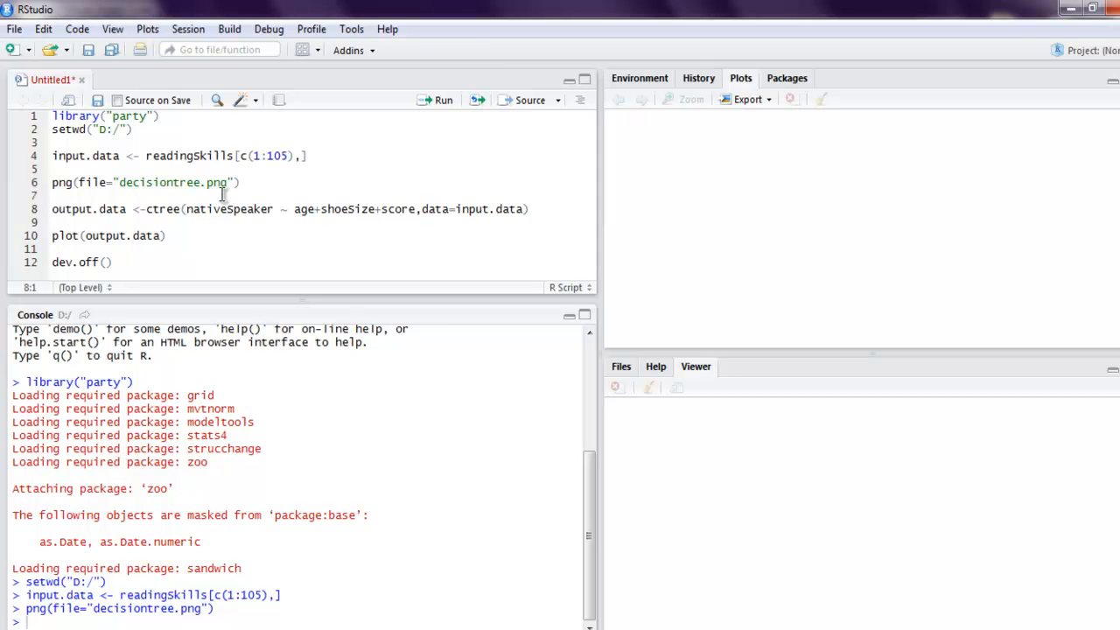
mouse_move(464, 144)
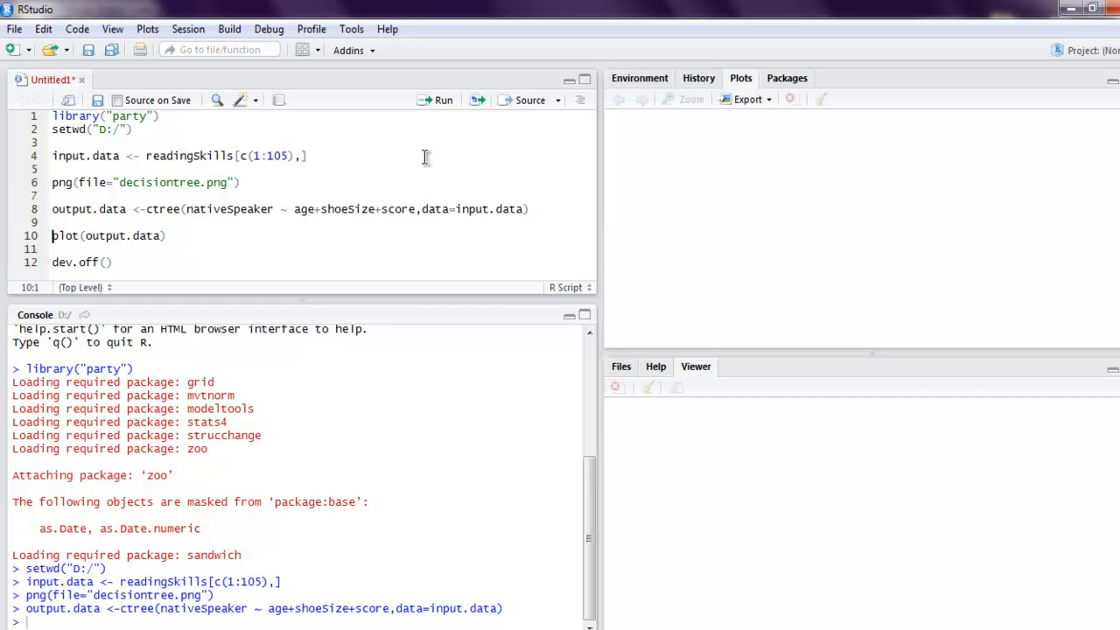
mouse_move(199, 235)
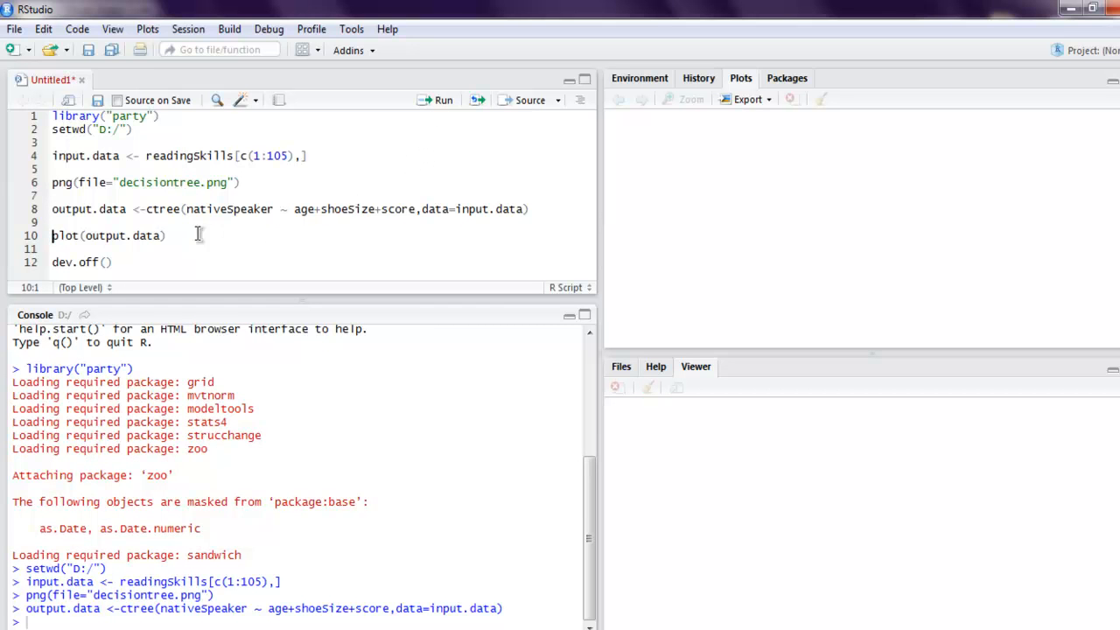
mouse_move(135, 236)
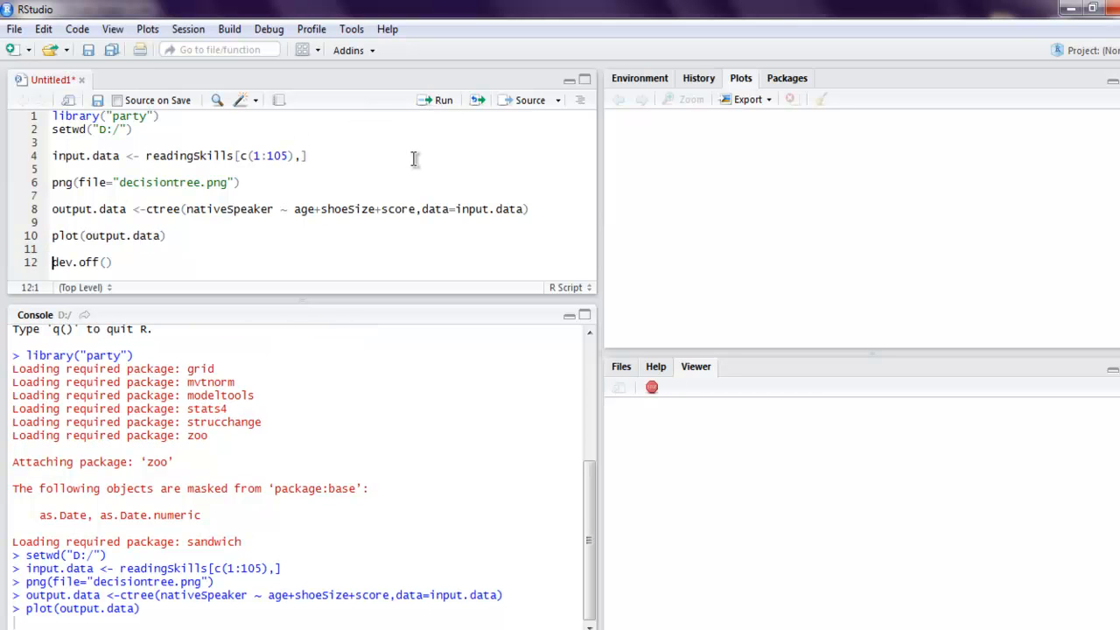
click(444, 100)
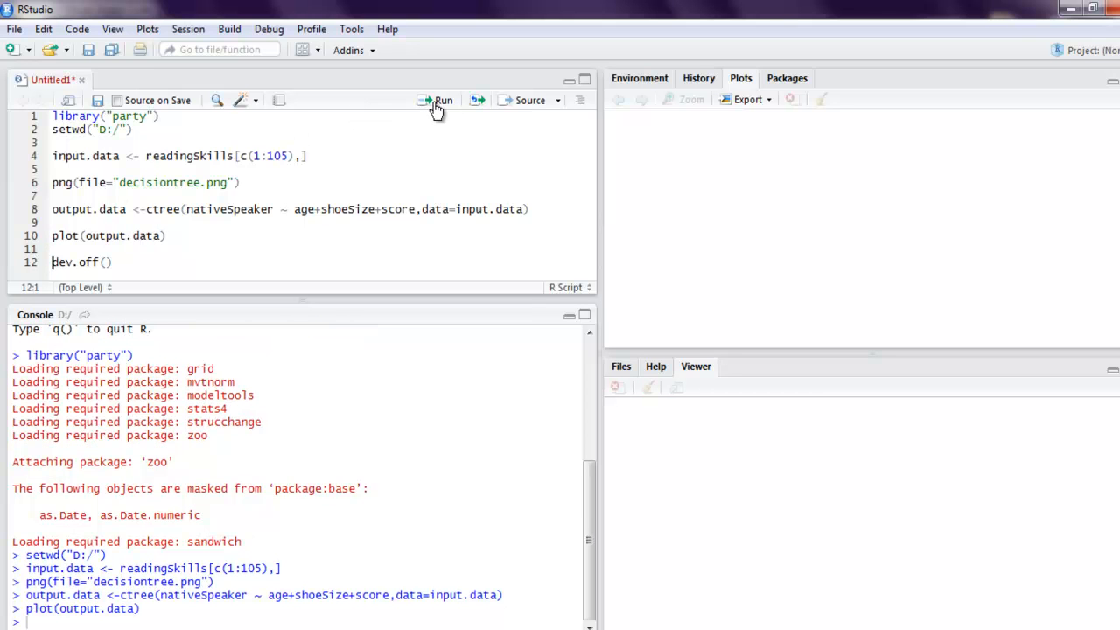
click(442, 100)
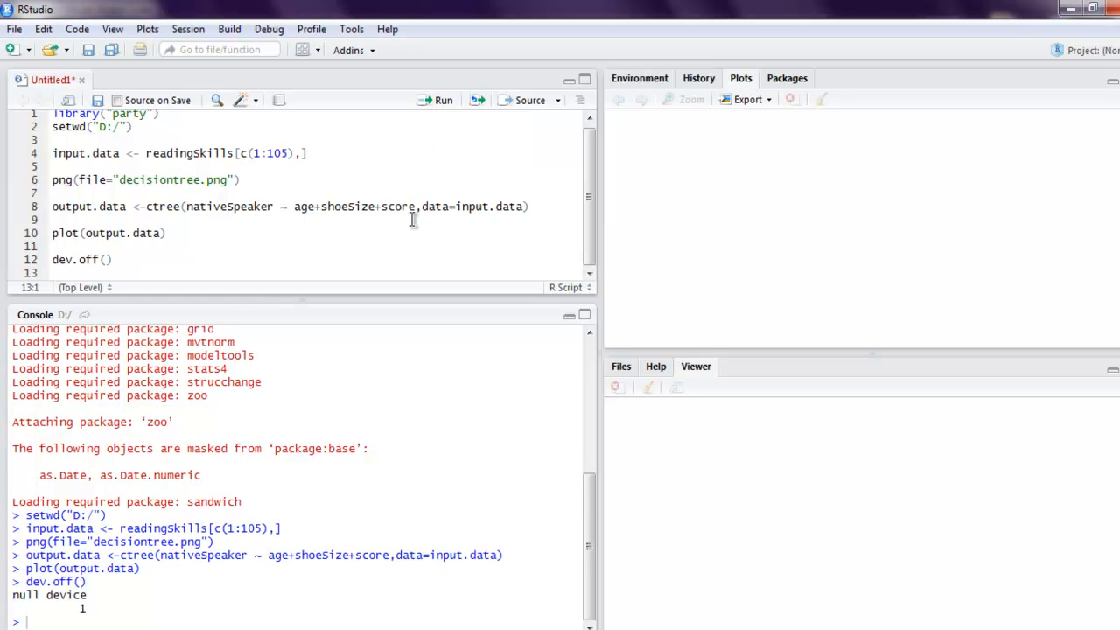
mouse_move(35, 595)
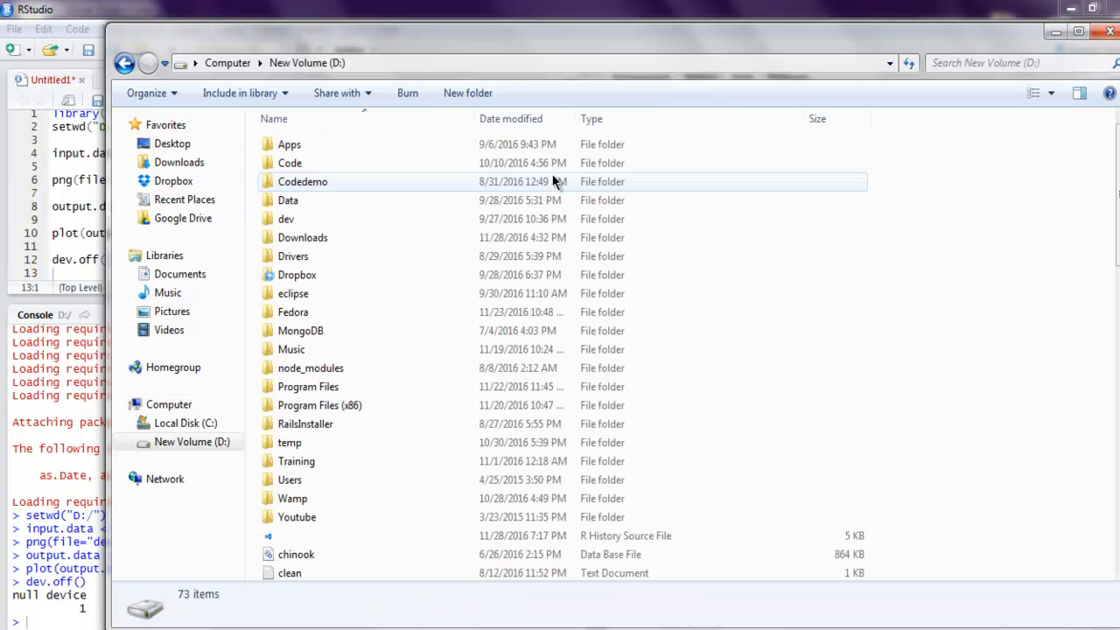
Find decisiontree.png on drive D: and open it in Windows Photo Viewer.
scroll(down, 3)
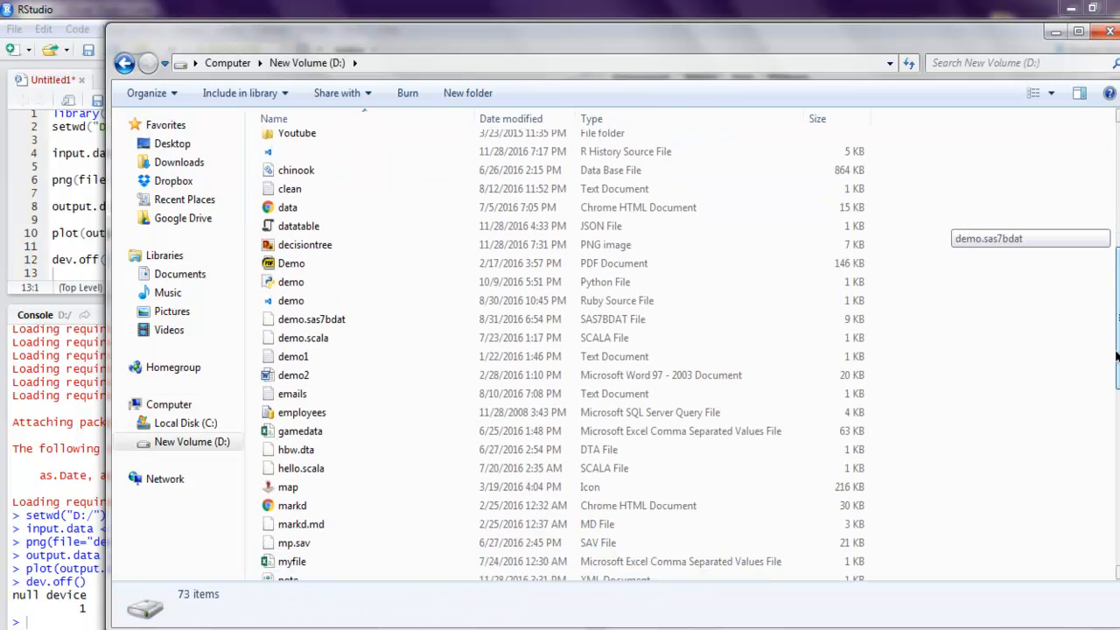
scroll(down, 3)
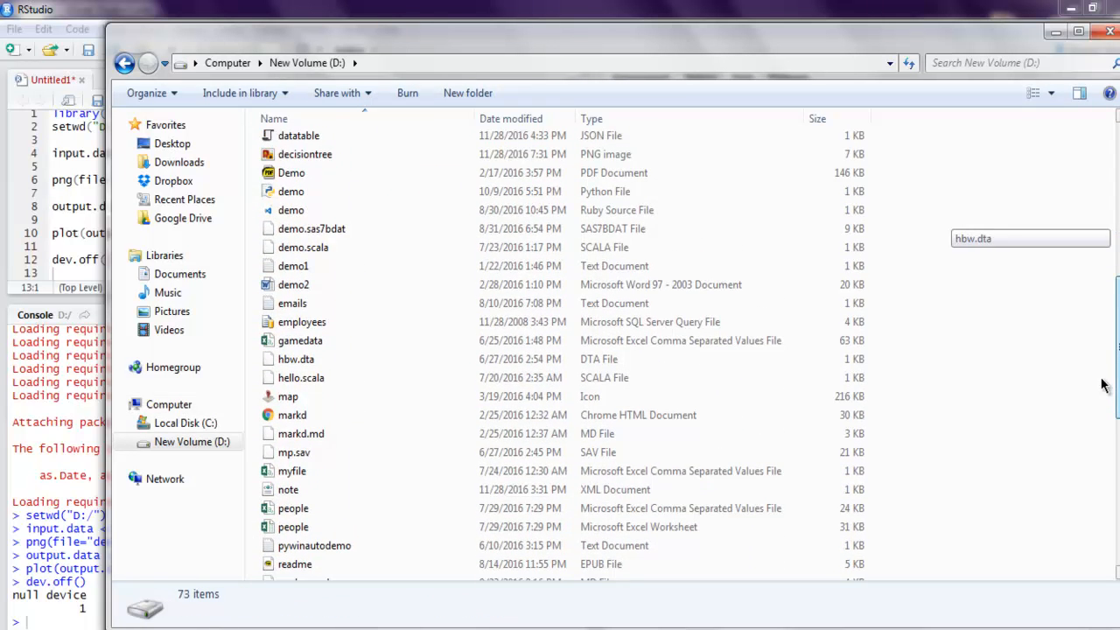
click(304, 154)
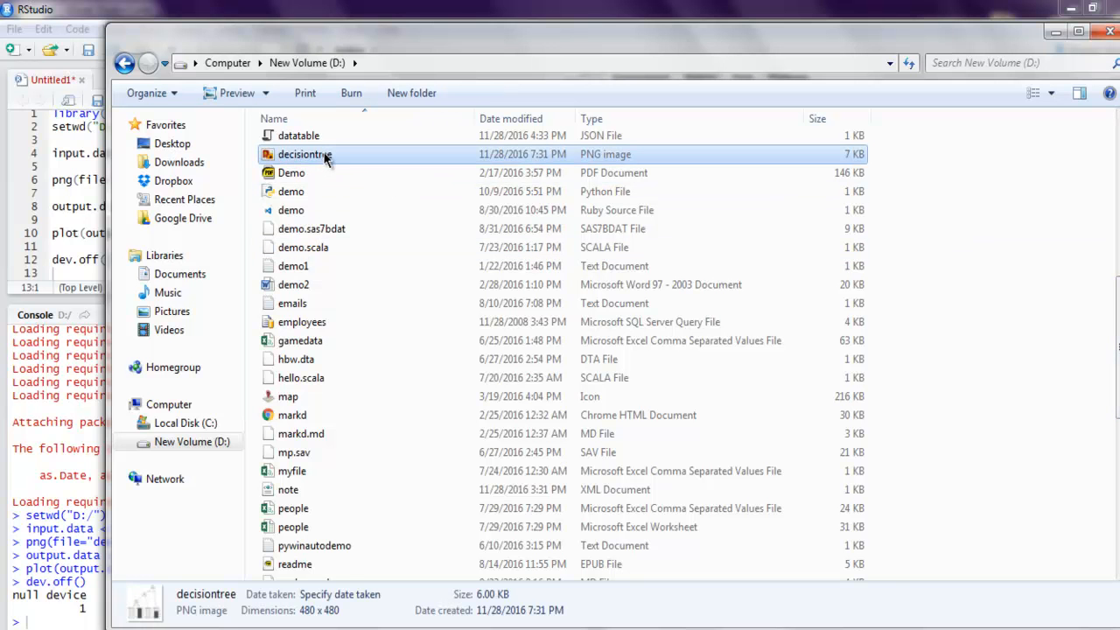
double_click(305, 154)
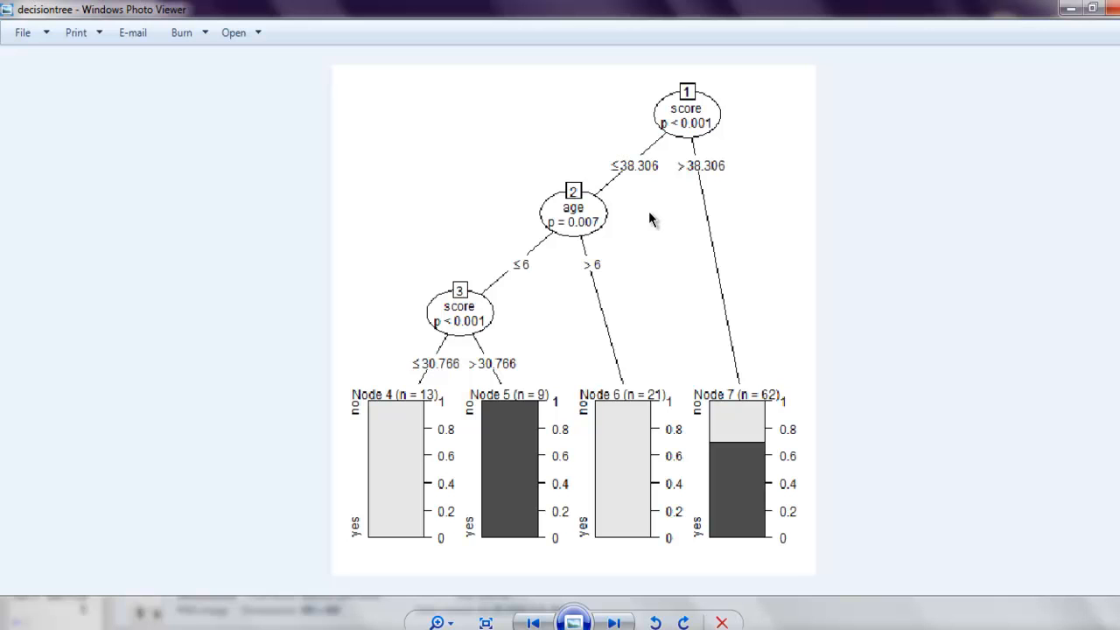
mouse_move(678, 129)
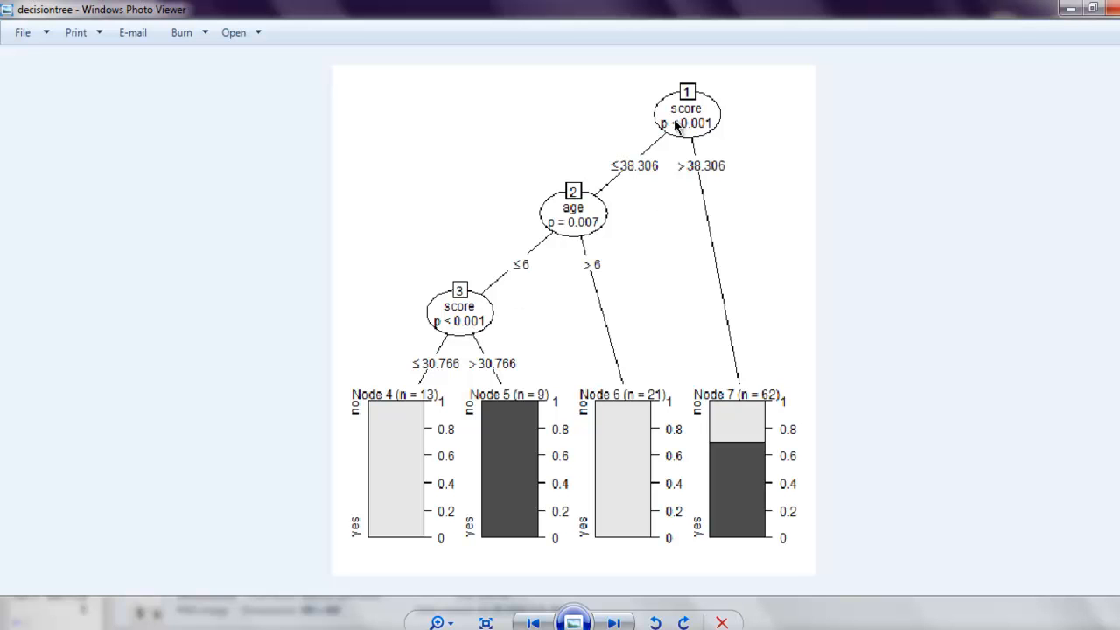
mouse_move(635, 346)
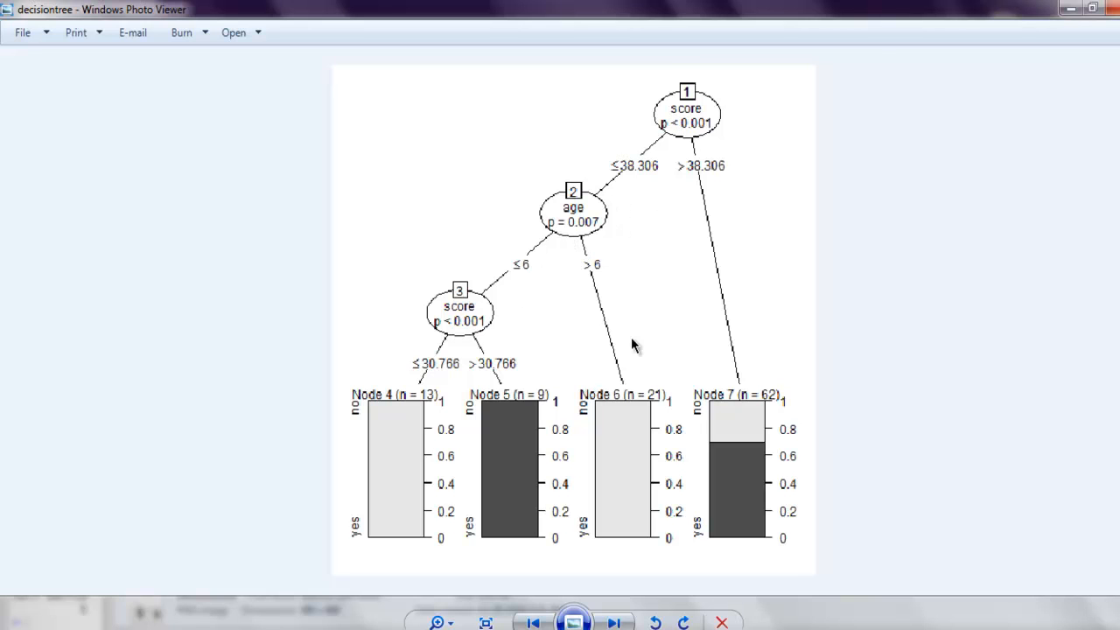
mouse_move(541, 278)
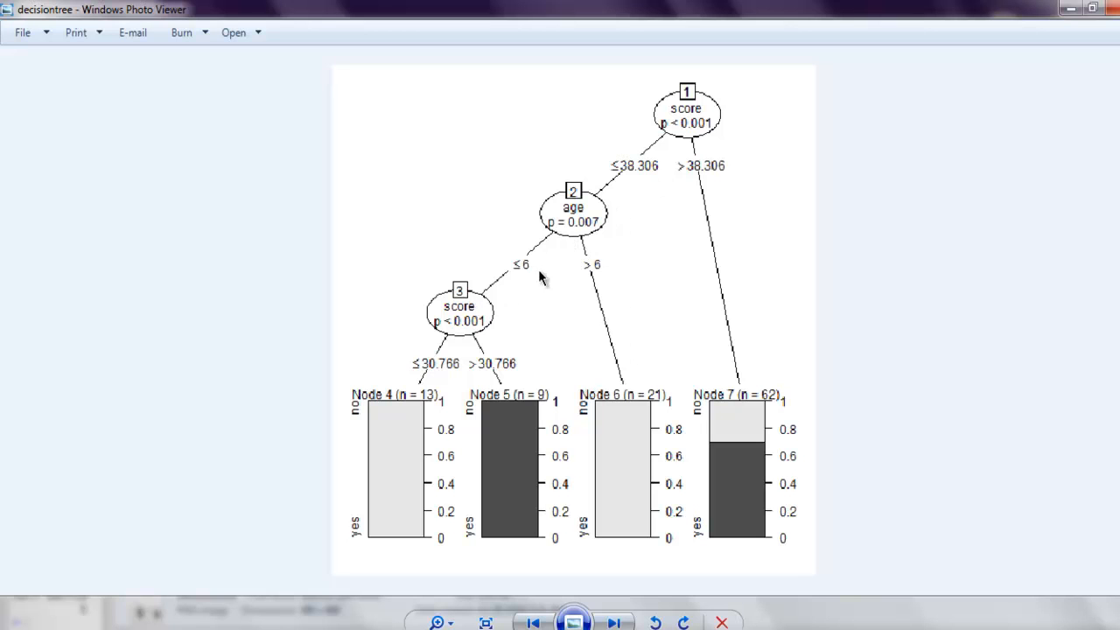
mouse_move(420, 422)
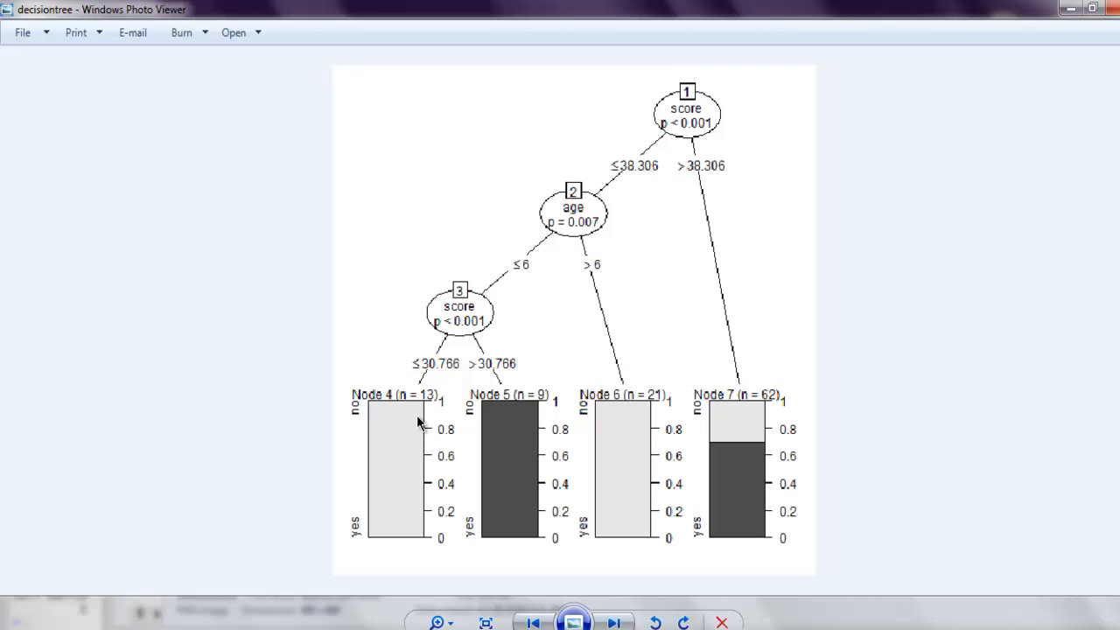
mouse_move(761, 457)
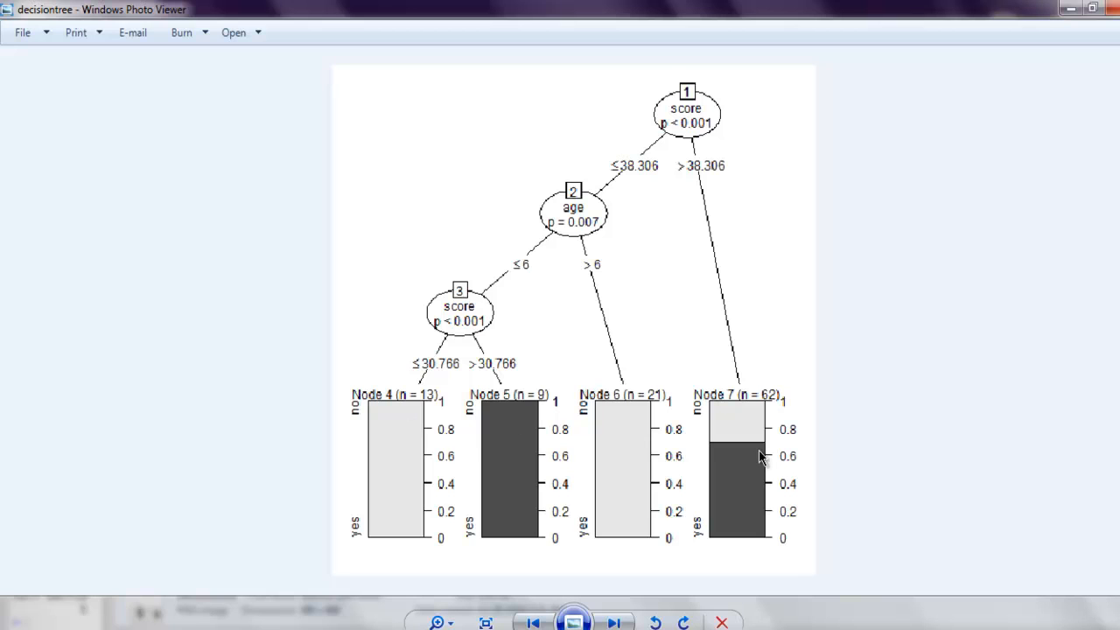
mouse_move(595, 400)
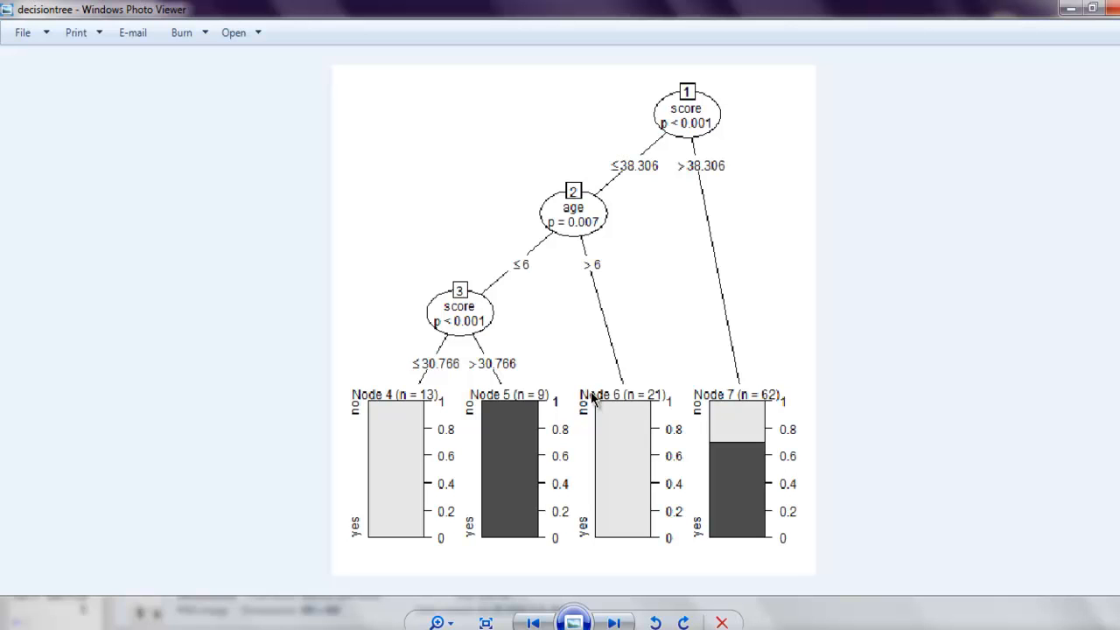
mouse_move(579, 402)
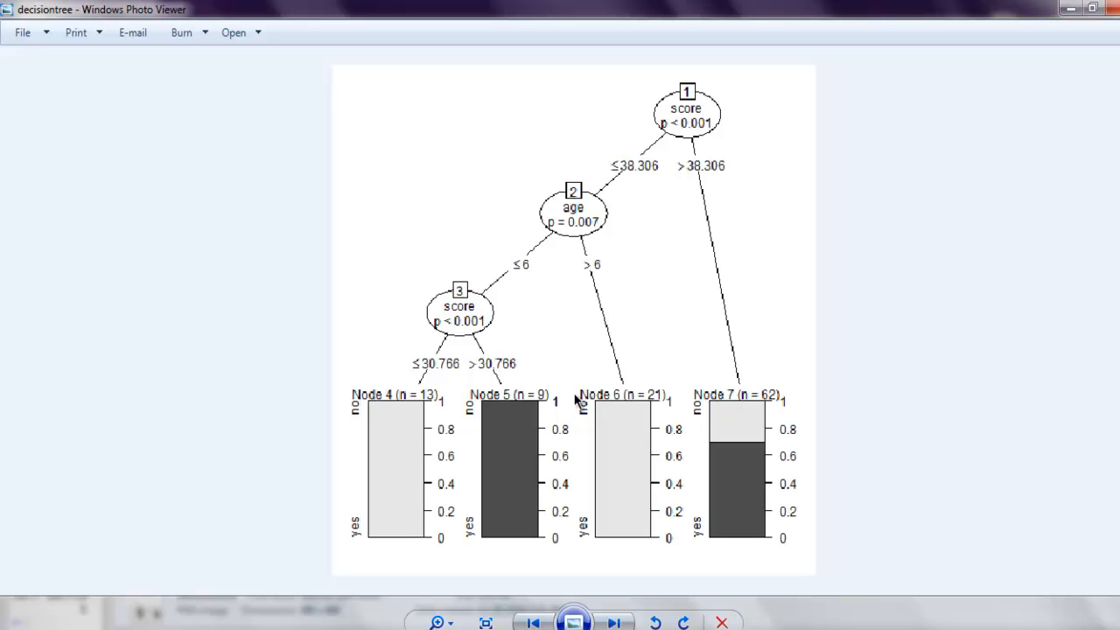
mouse_move(578, 400)
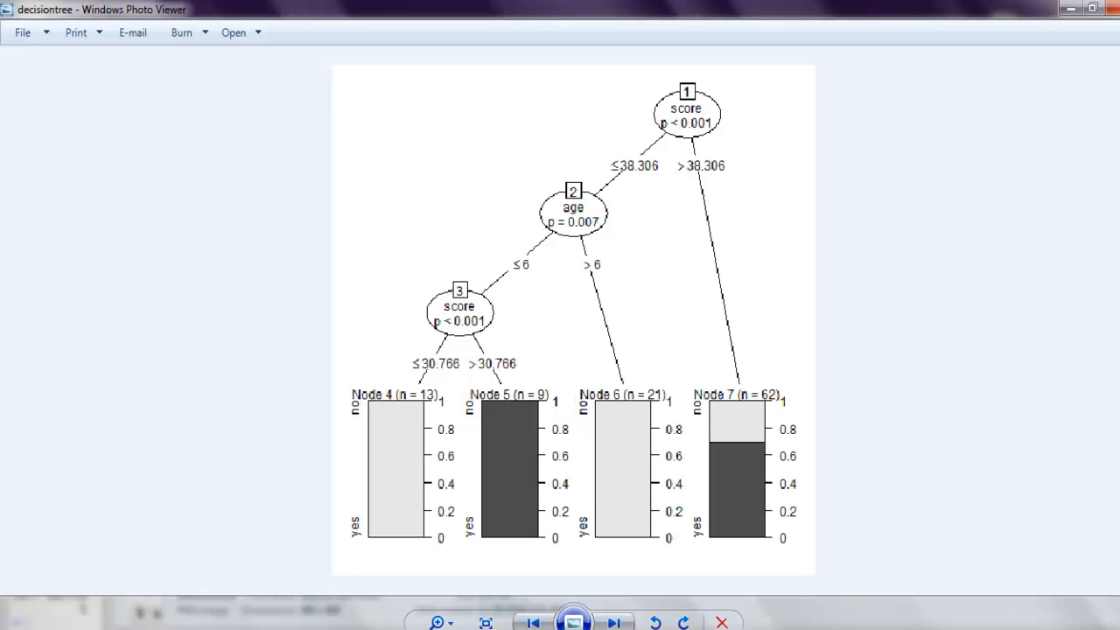